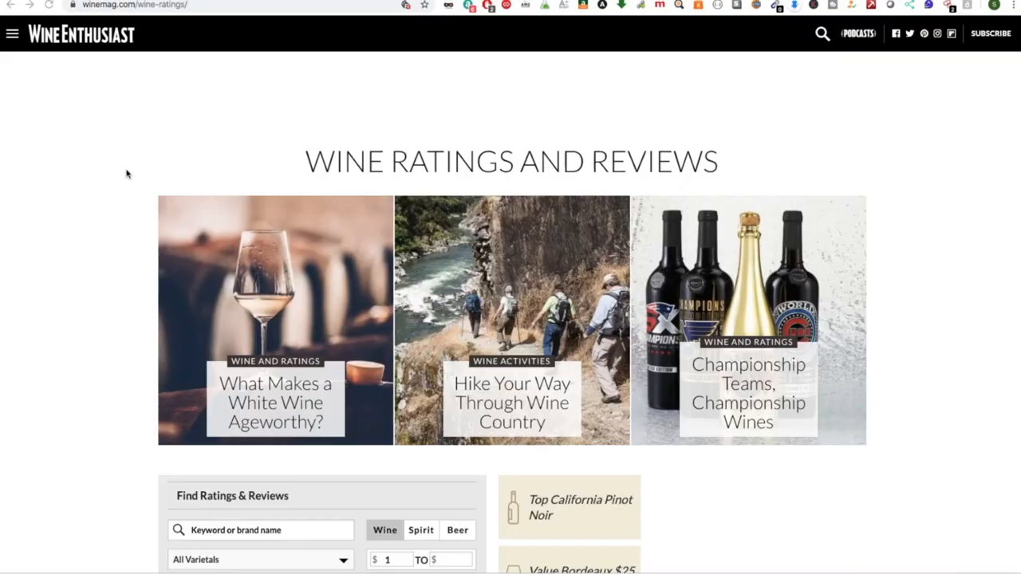
- Scroll through the winequality-red rows to review the data
scroll("down", 3)
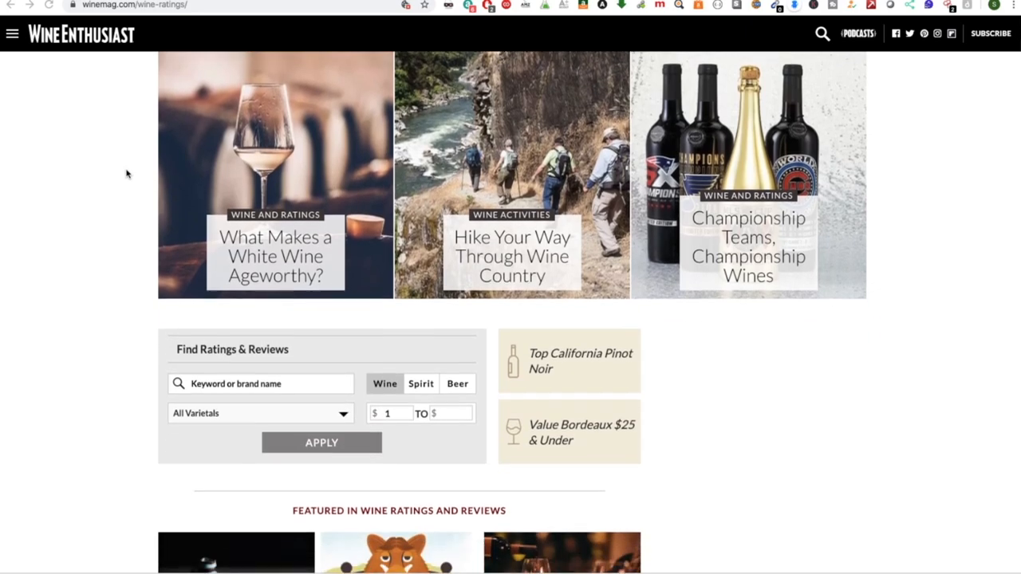
scroll("down", 3)
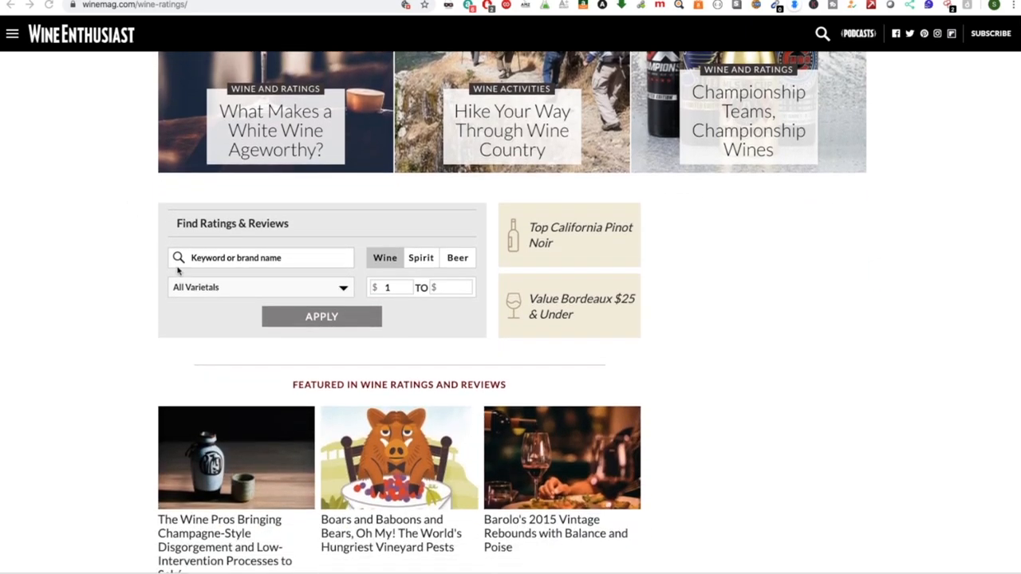
mouse_move(349, 295)
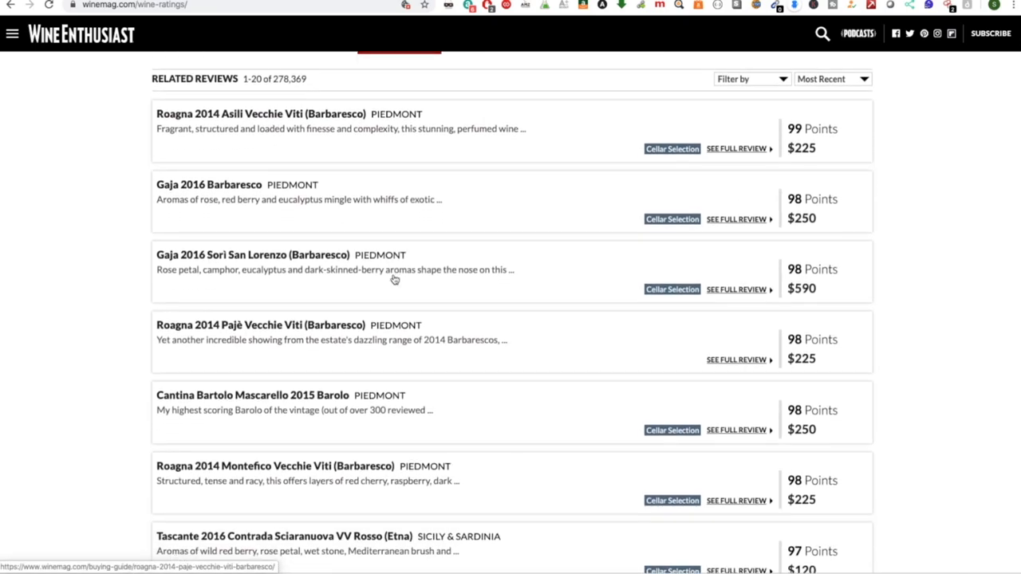
scroll("down", 3)
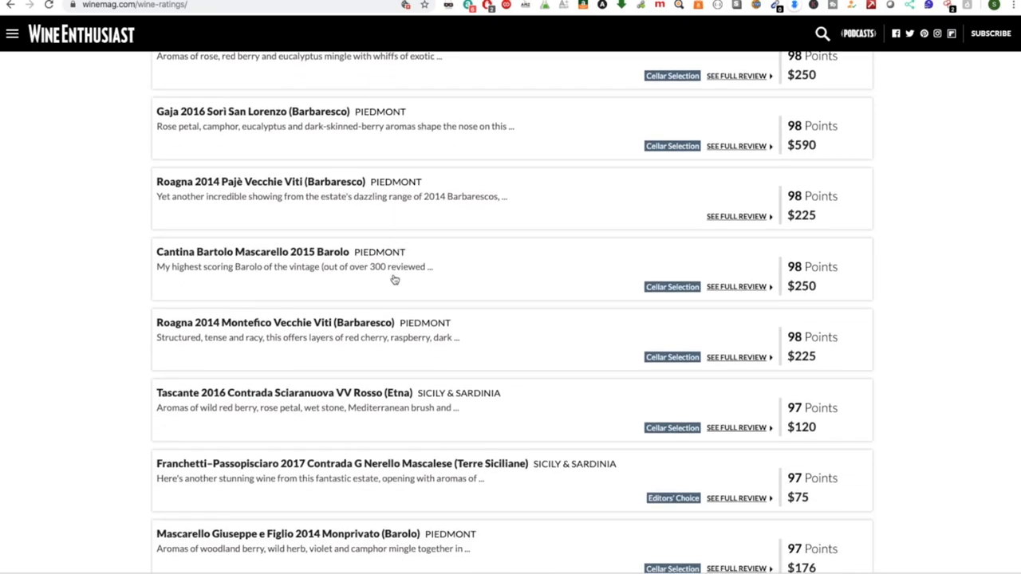
scroll("down", 3)
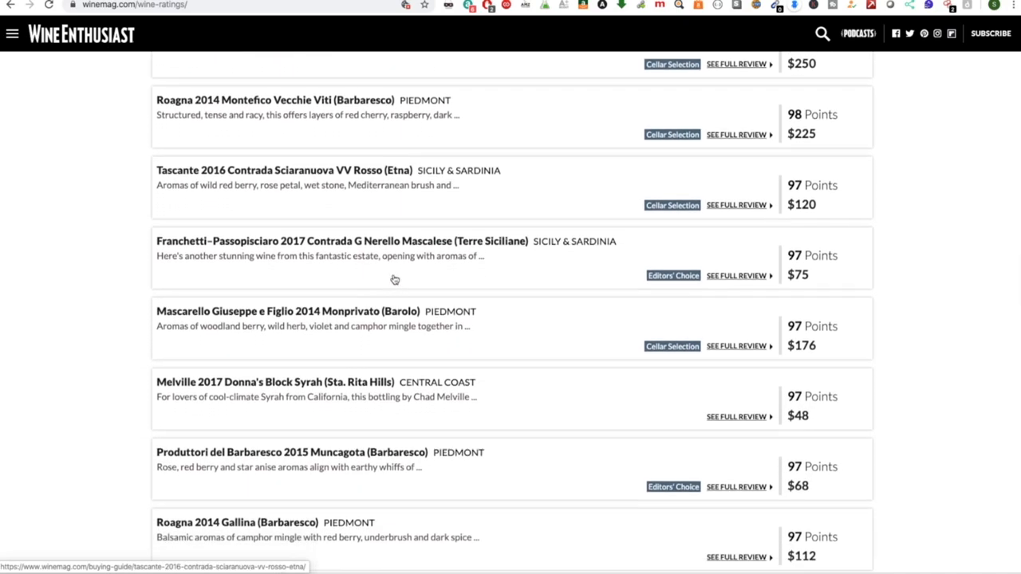
scroll("down", 3)
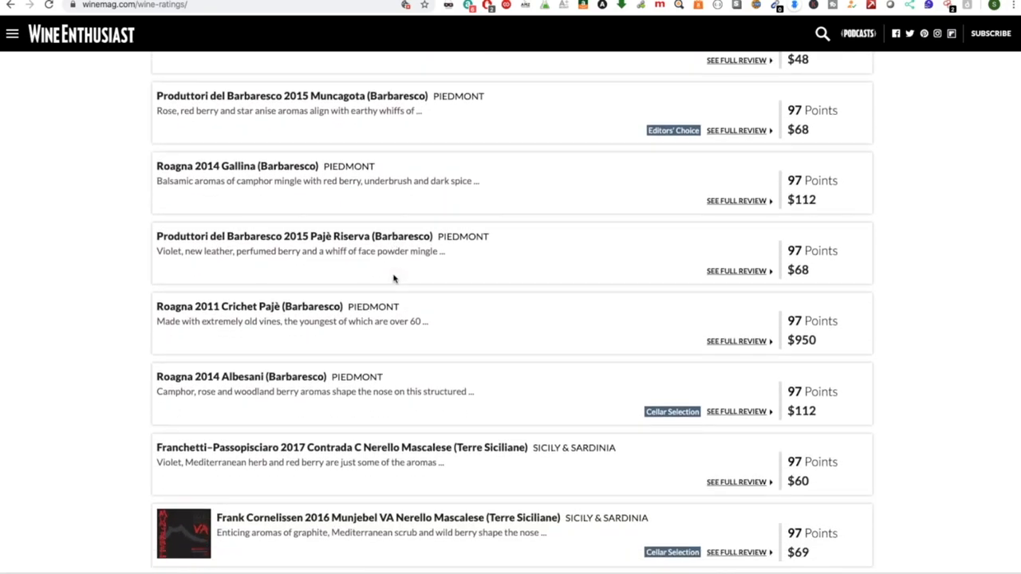
scroll("down", 3)
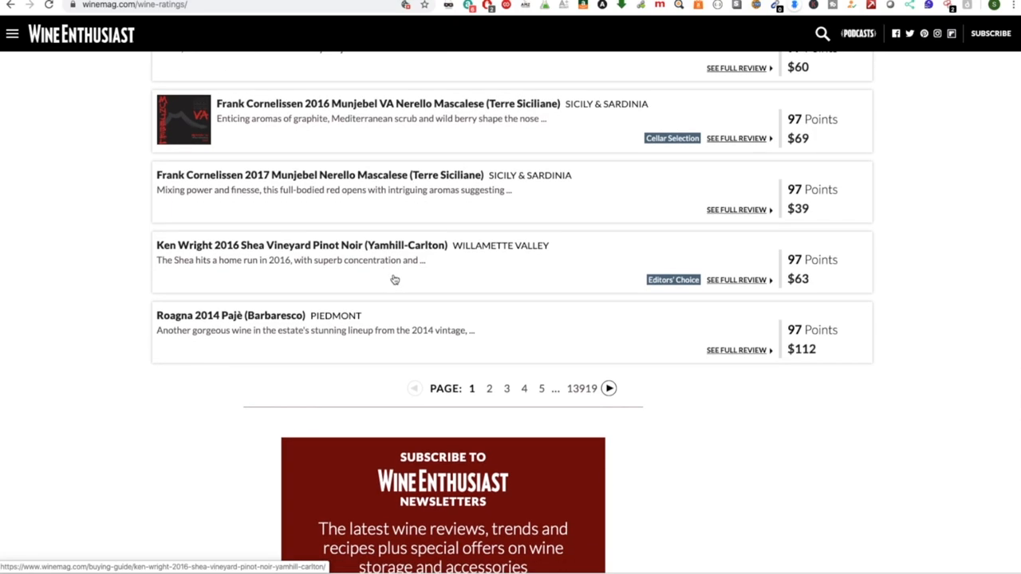
scroll("up", 3)
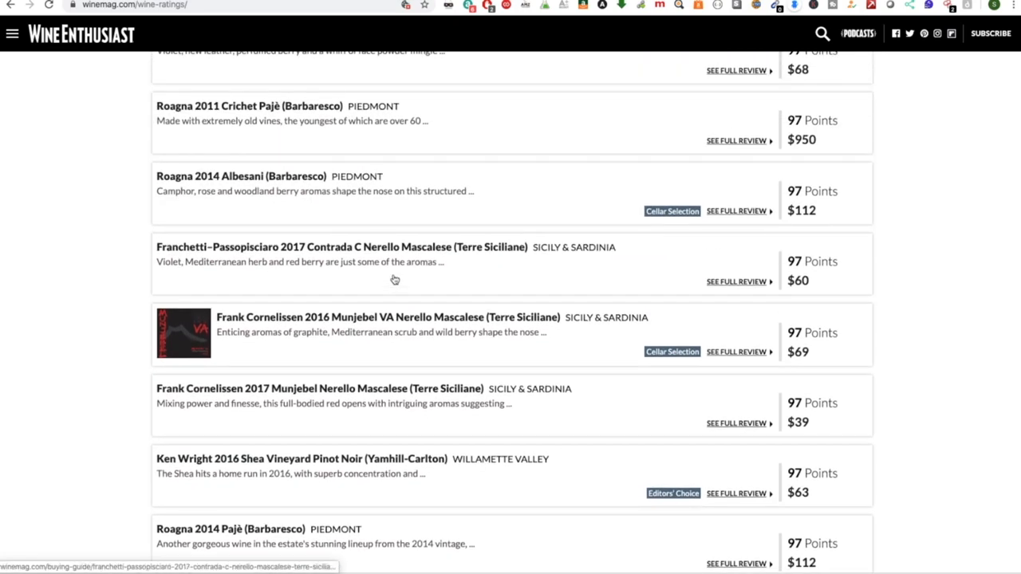
mouse_move(795, 303)
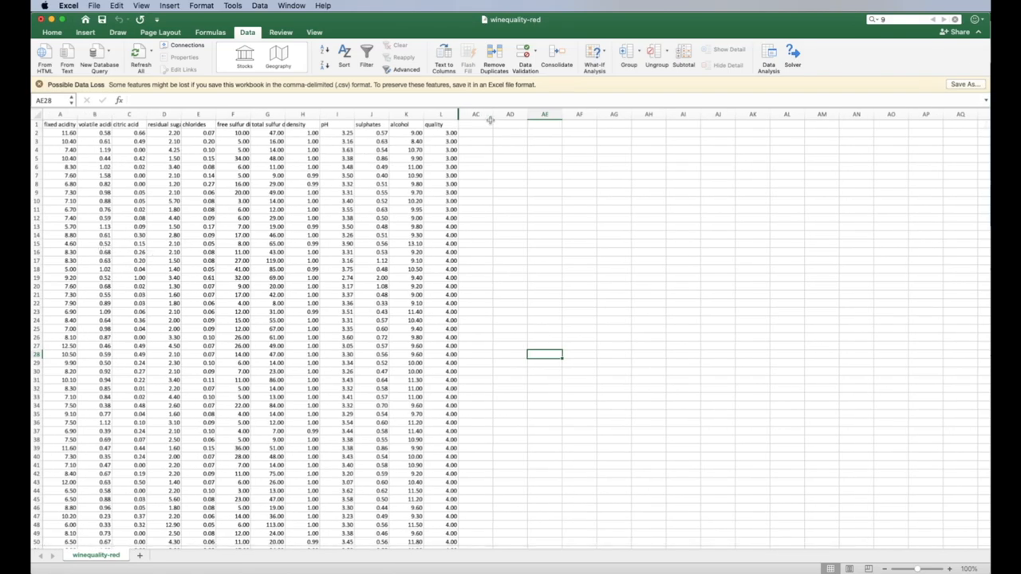
- Inspect the quality and alcohol columns and a single value in each
left_click(441, 115)
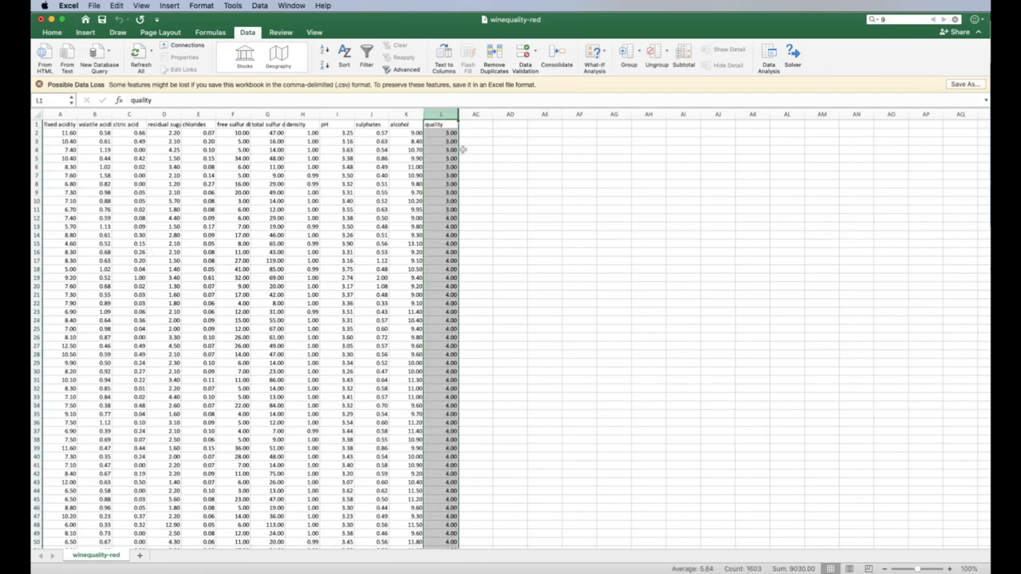
left_click(441, 132)
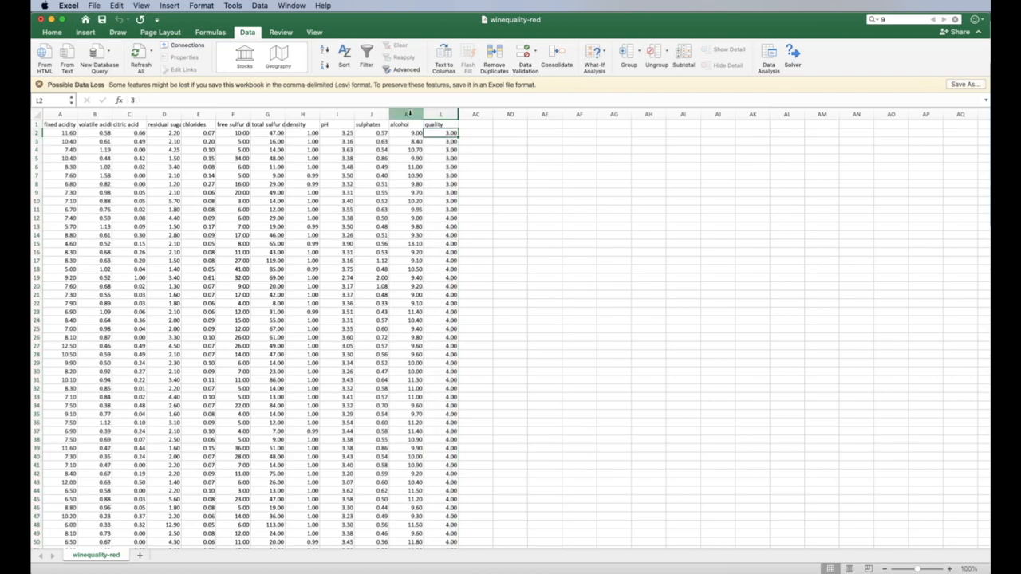
left_click(406, 115)
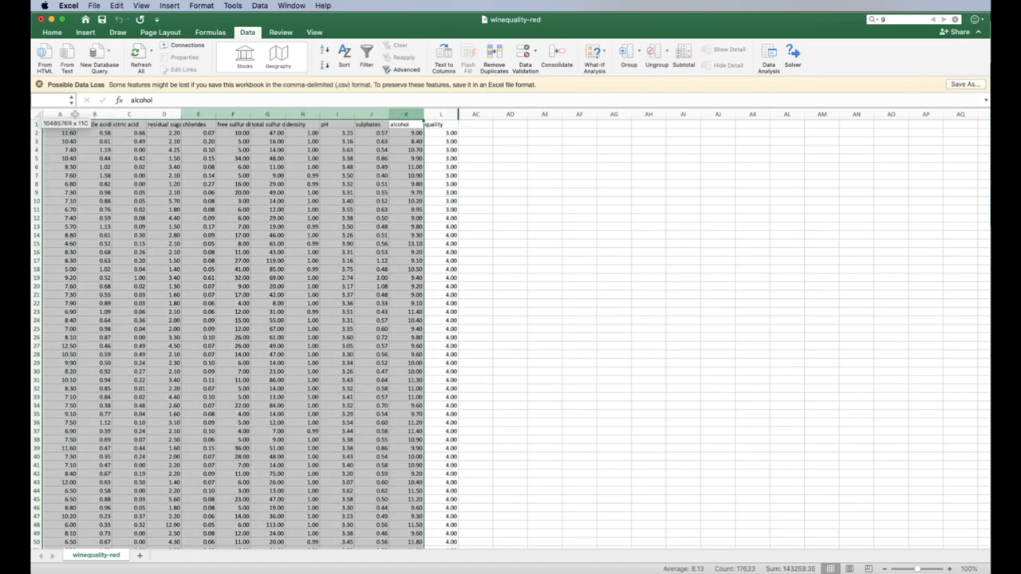
left_click(441, 132)
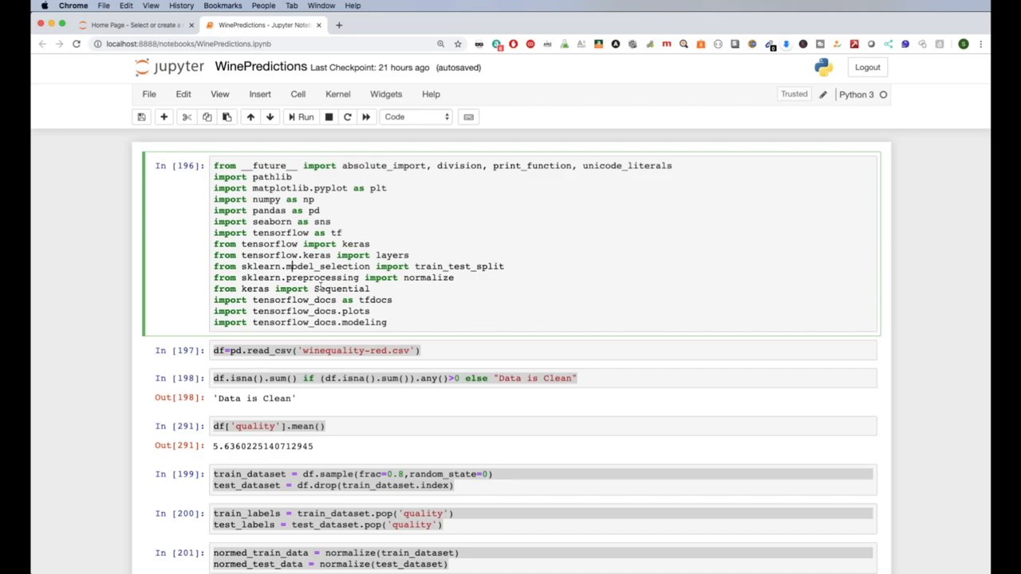
left_click(351, 351)
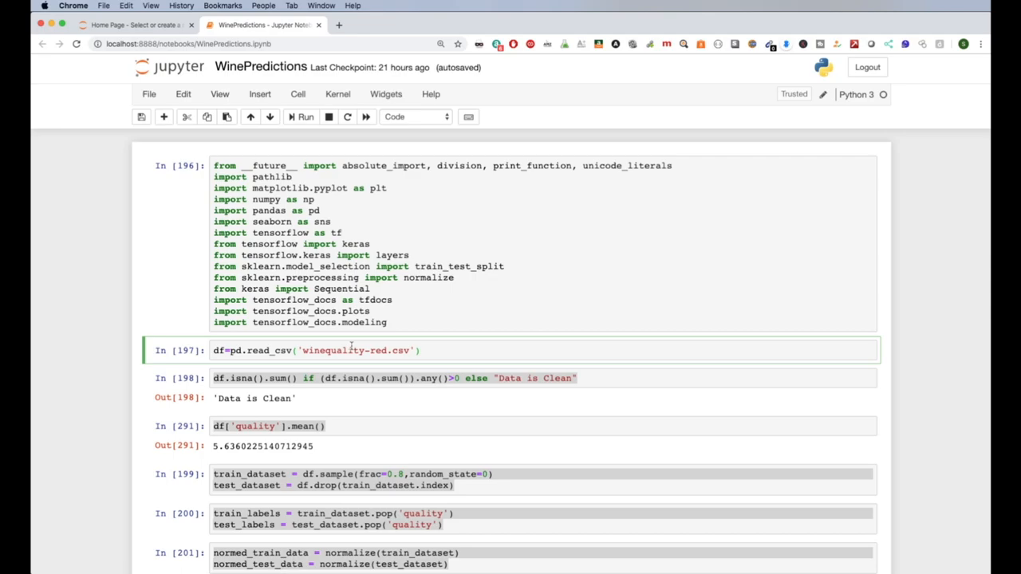
scroll("down", 3)
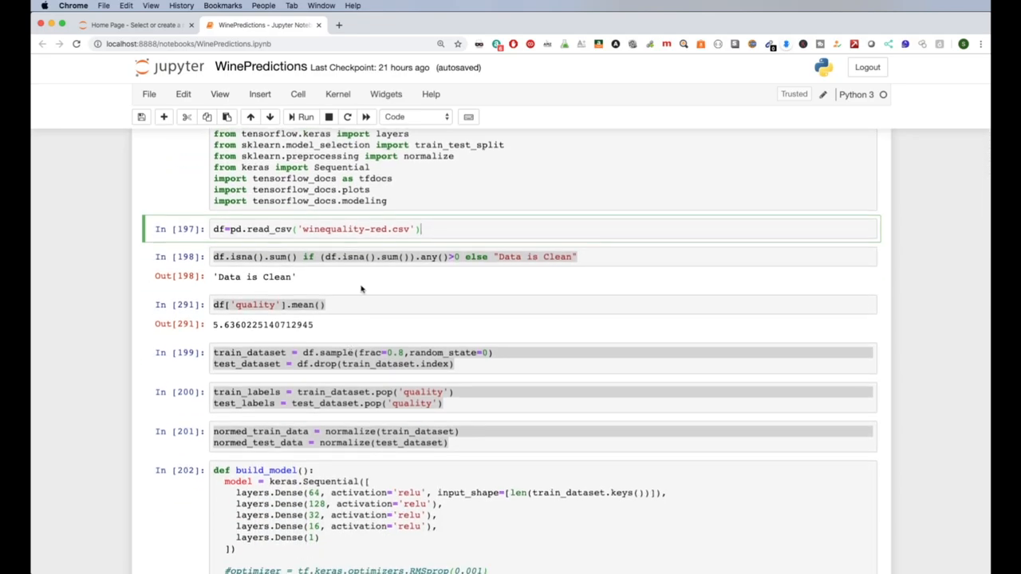
mouse_move(415, 329)
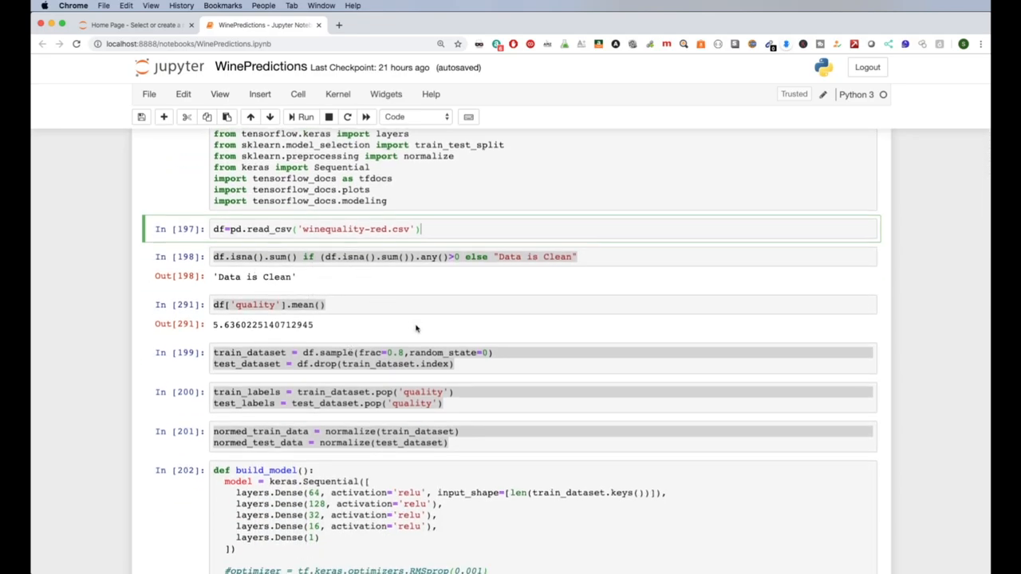
scroll("down", 3)
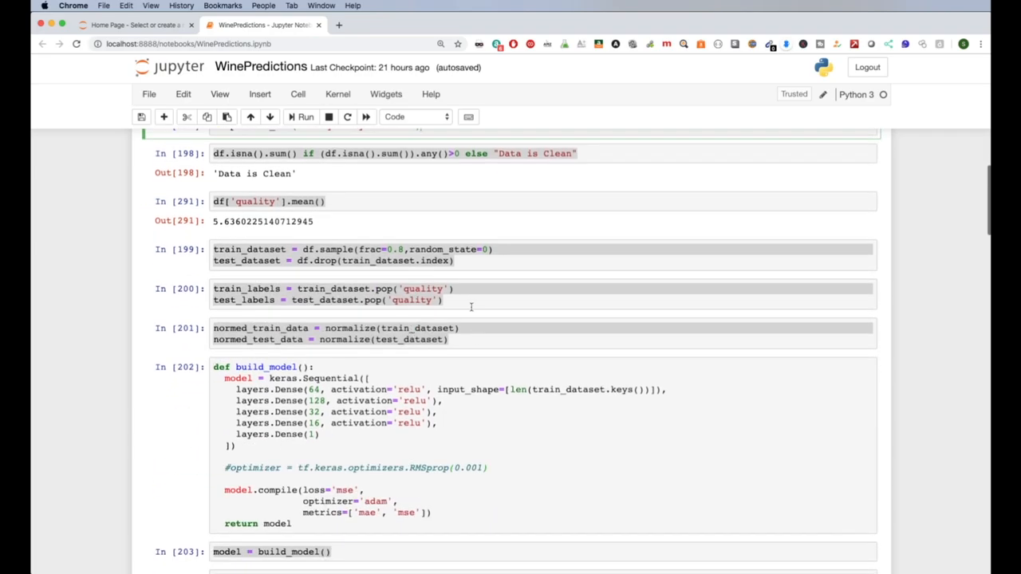
mouse_move(370, 274)
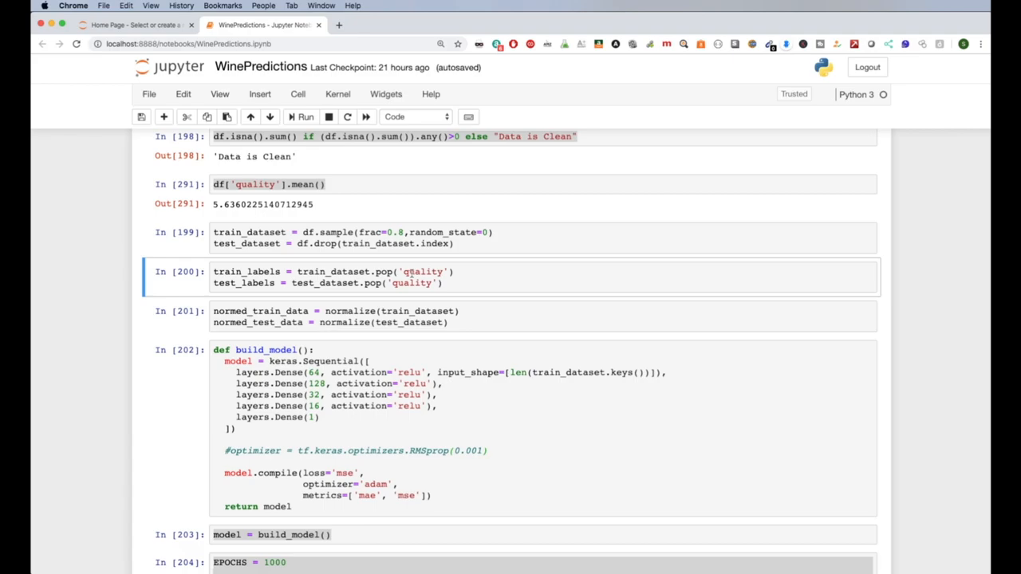
scroll("down", 3)
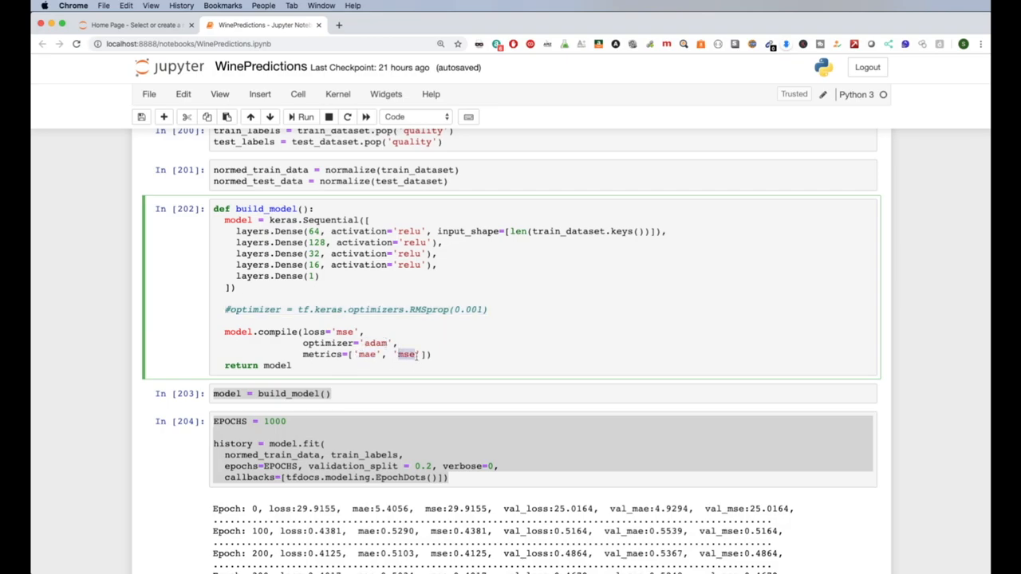
scroll("down", 3)
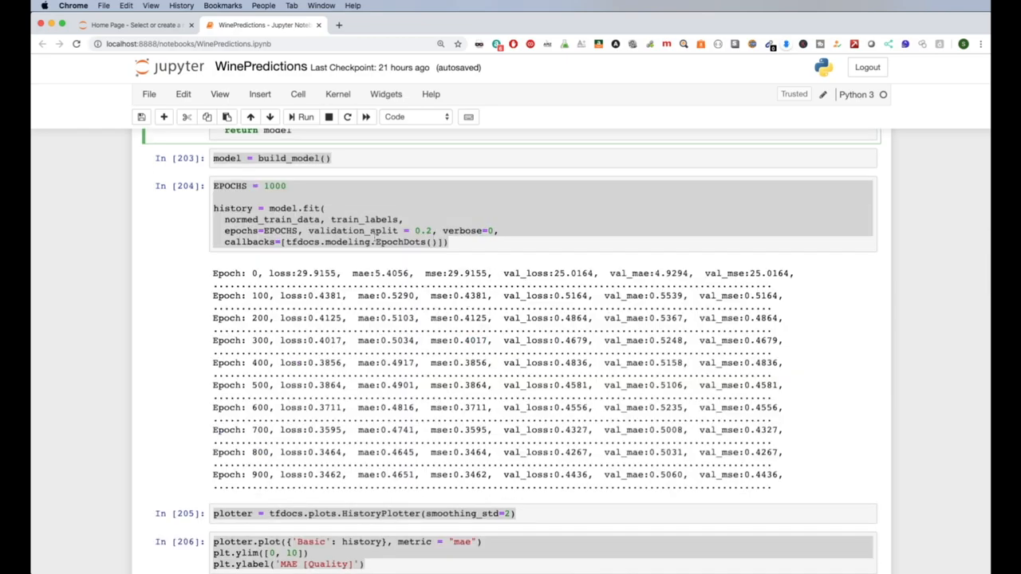
scroll("down", 3)
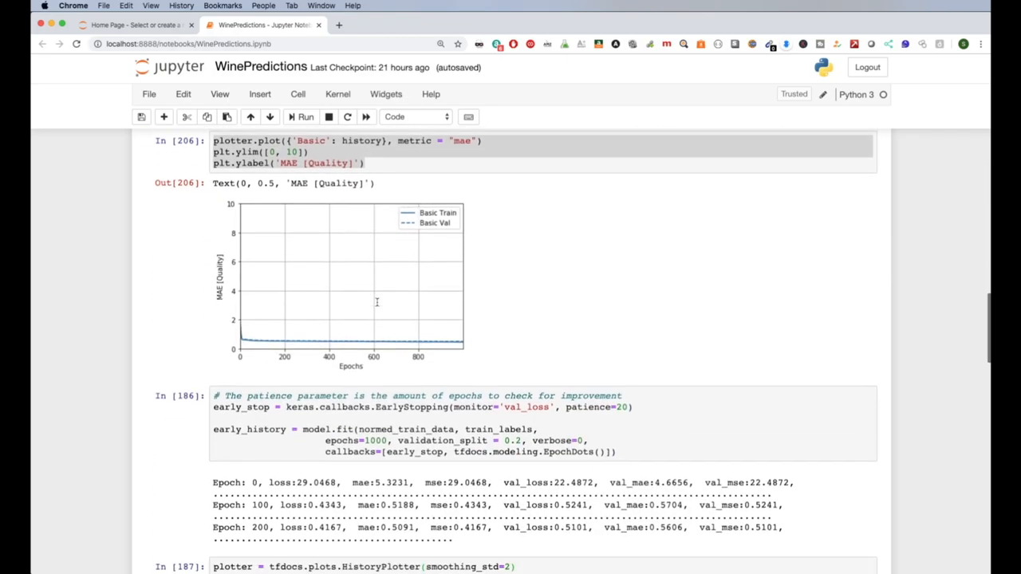
scroll("down", 3)
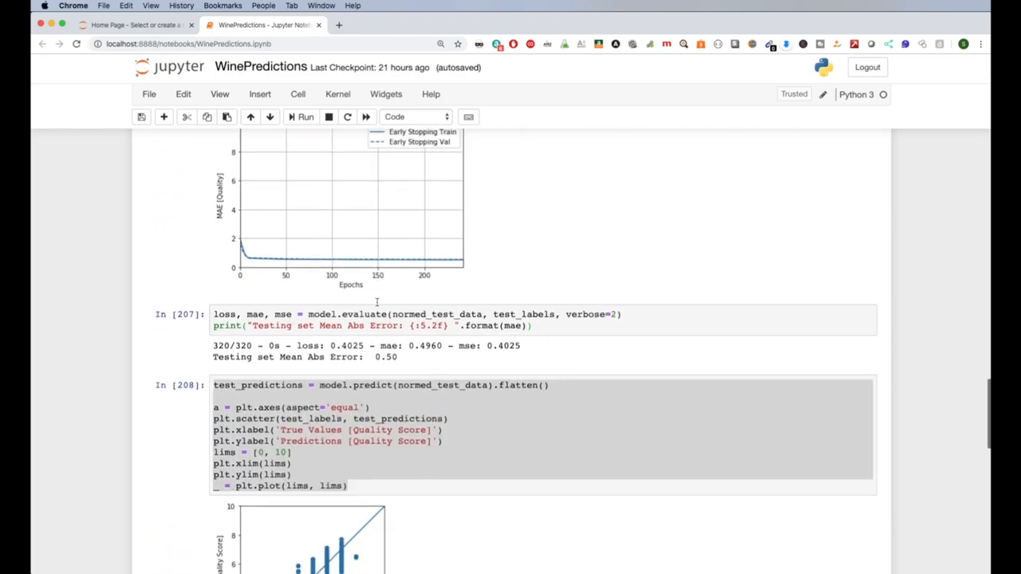
scroll("down", 3)
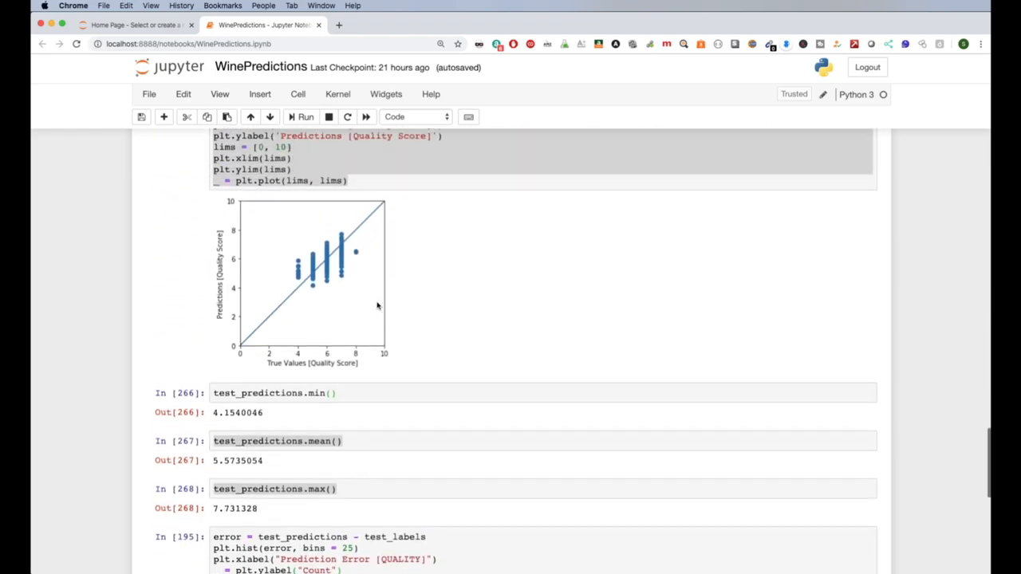
scroll("up", 3)
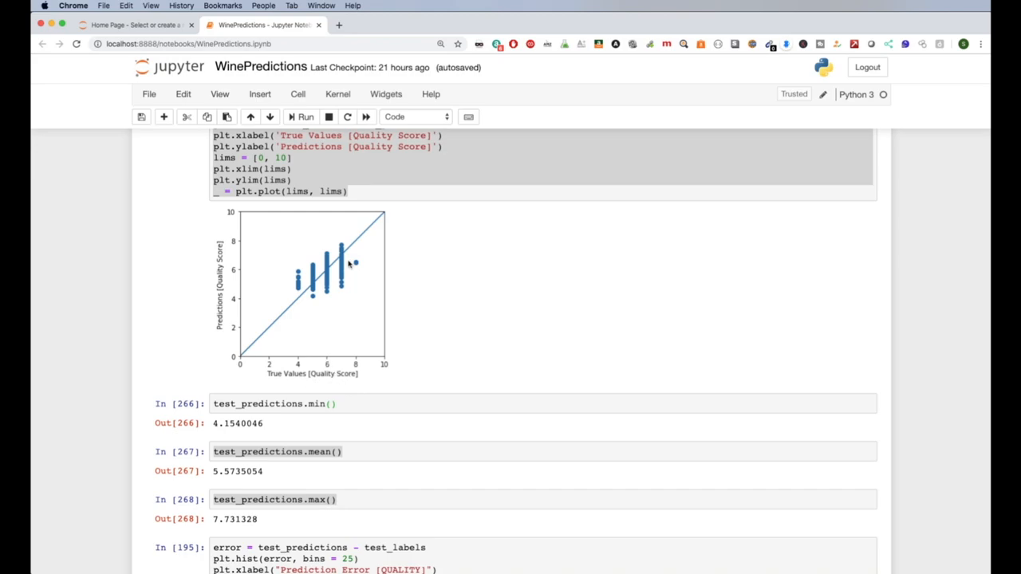
mouse_move(364, 275)
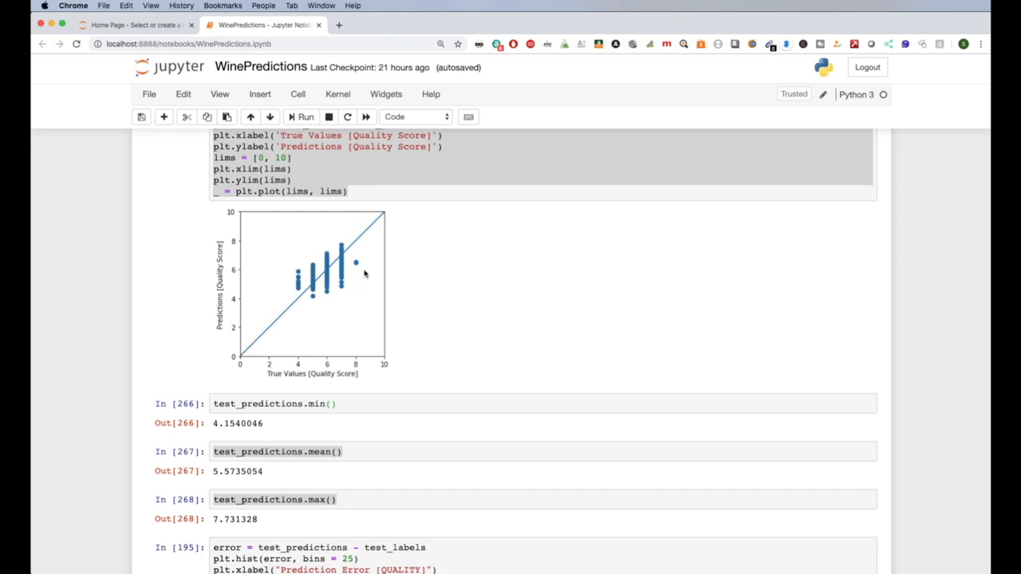
mouse_move(295, 309)
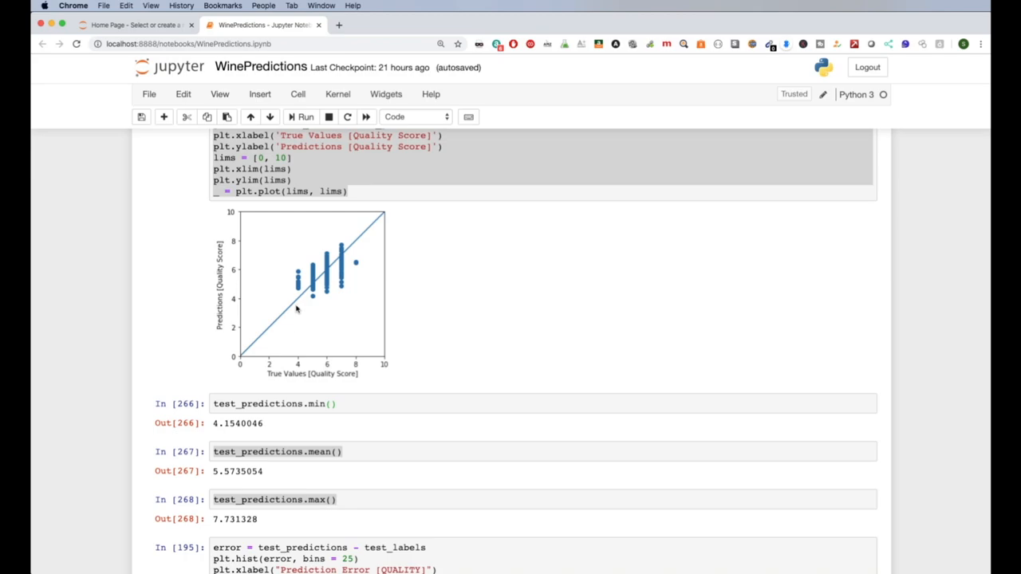
mouse_move(338, 295)
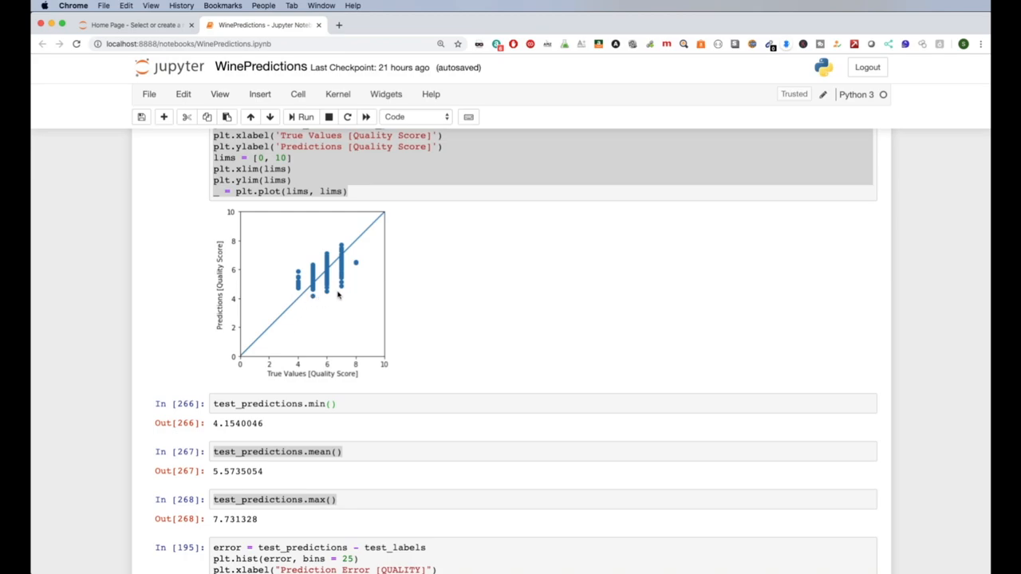
mouse_move(289, 302)
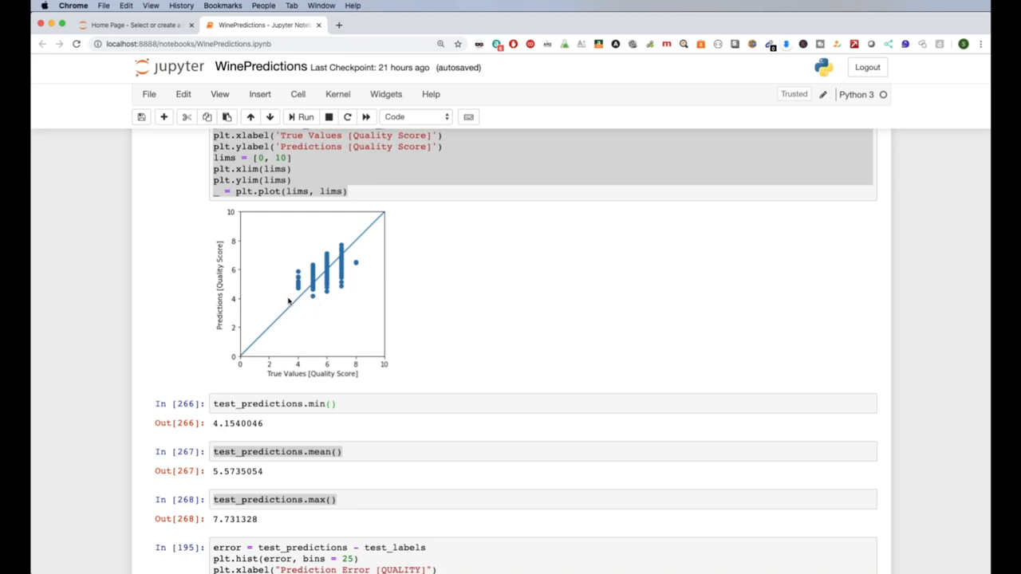
scroll("down", 3)
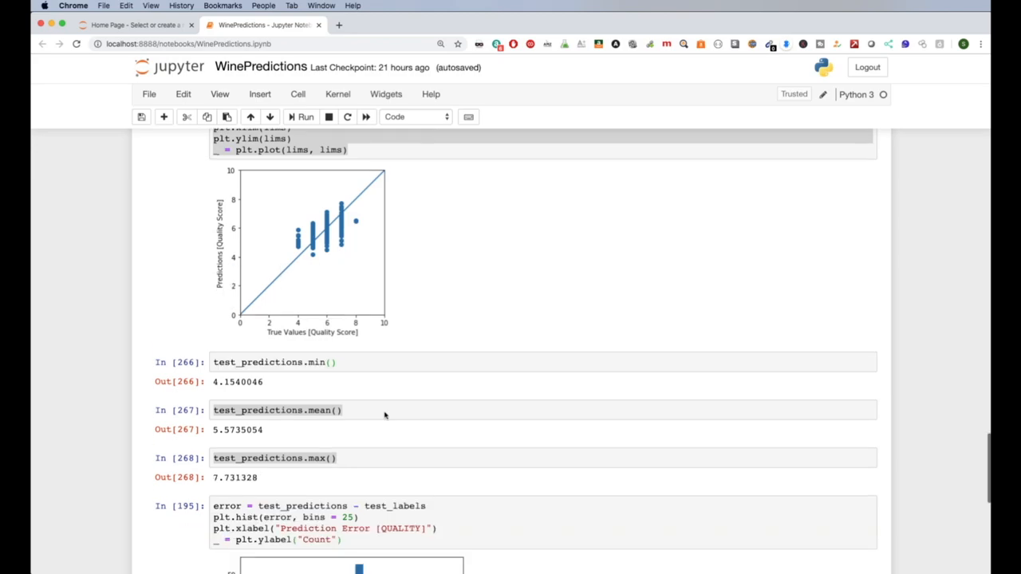
scroll("down", 3)
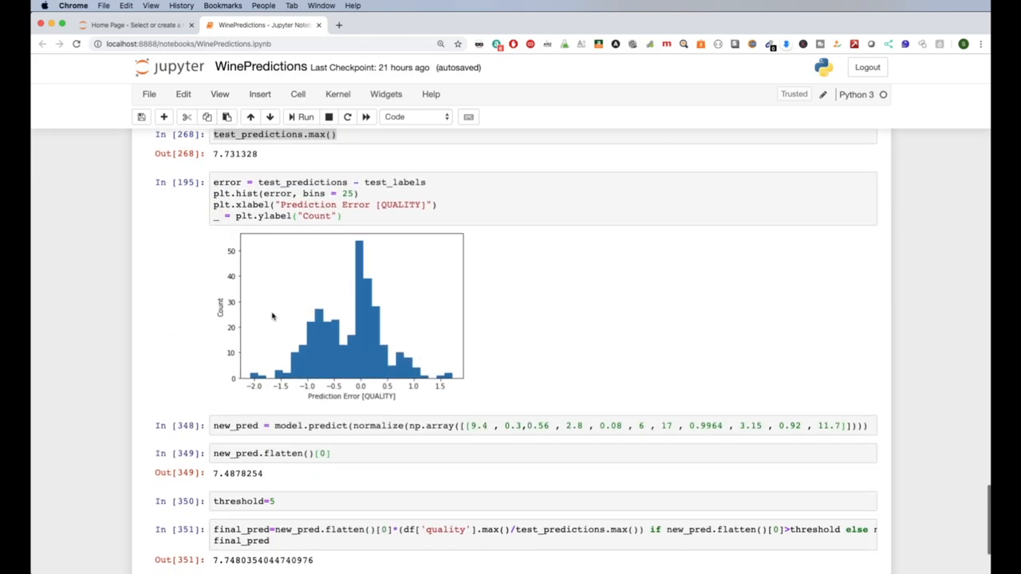
mouse_move(389, 338)
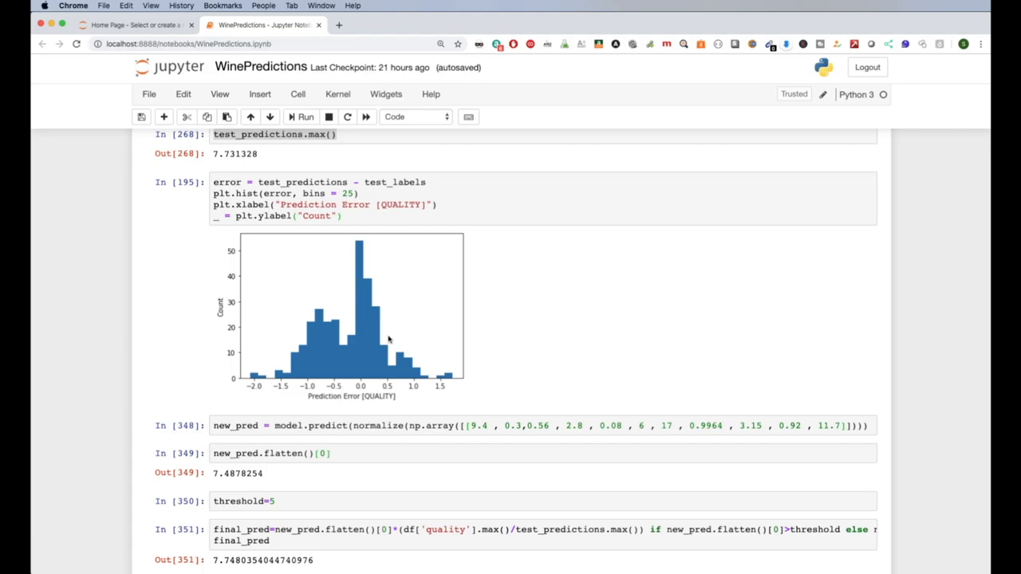
mouse_move(366, 389)
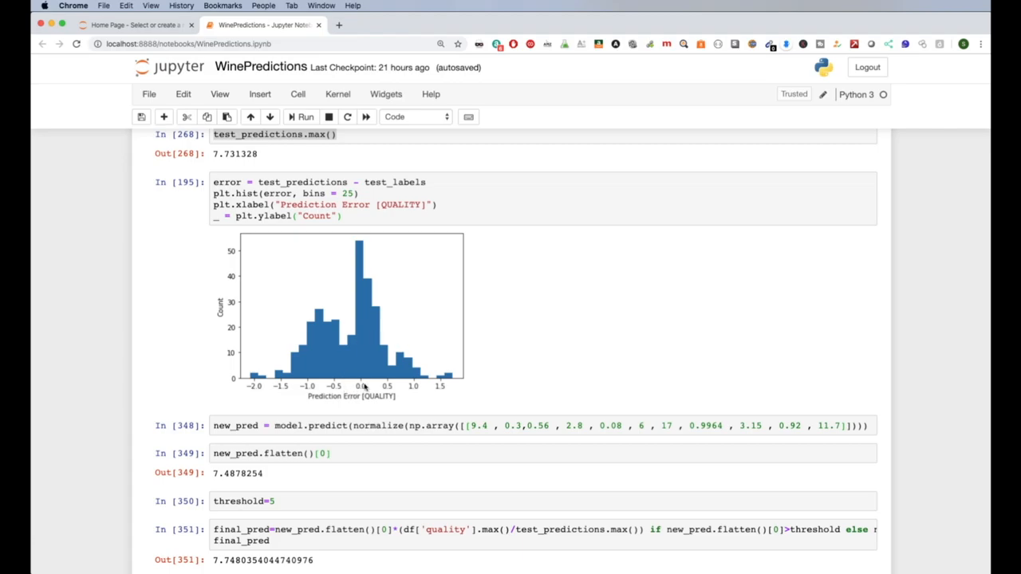
mouse_move(301, 384)
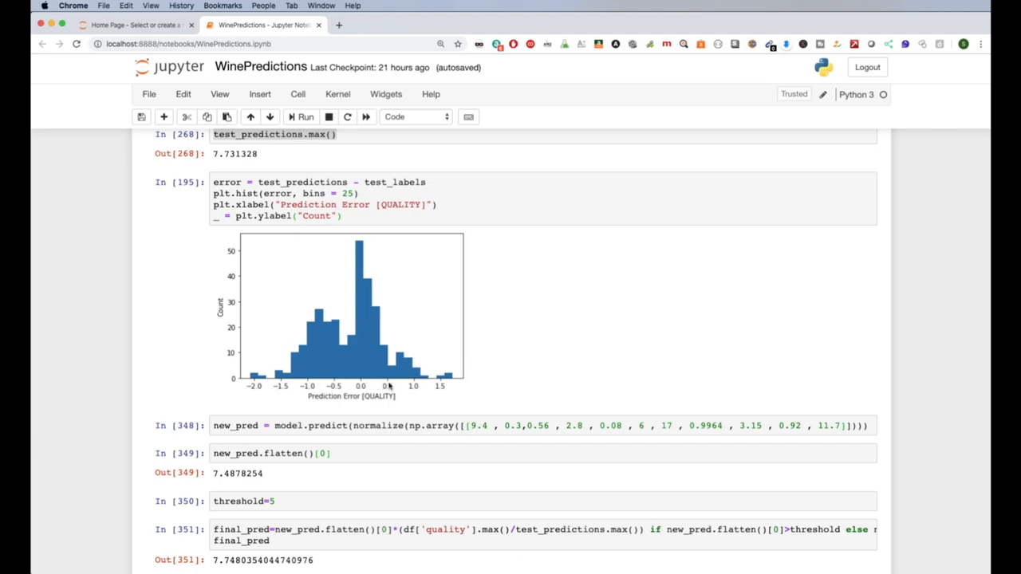
mouse_move(386, 370)
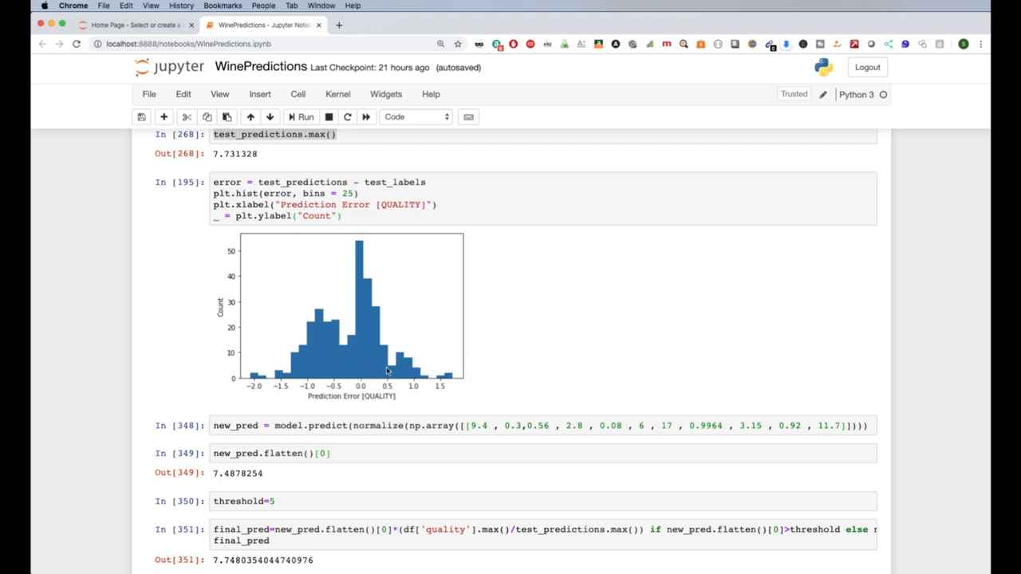
scroll("down", 3)
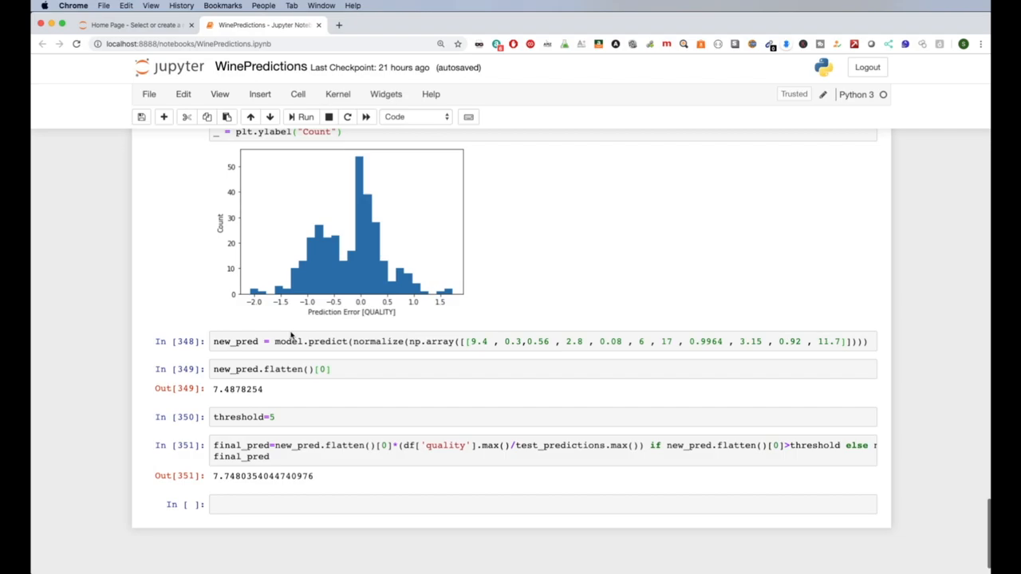
scroll("up", 3)
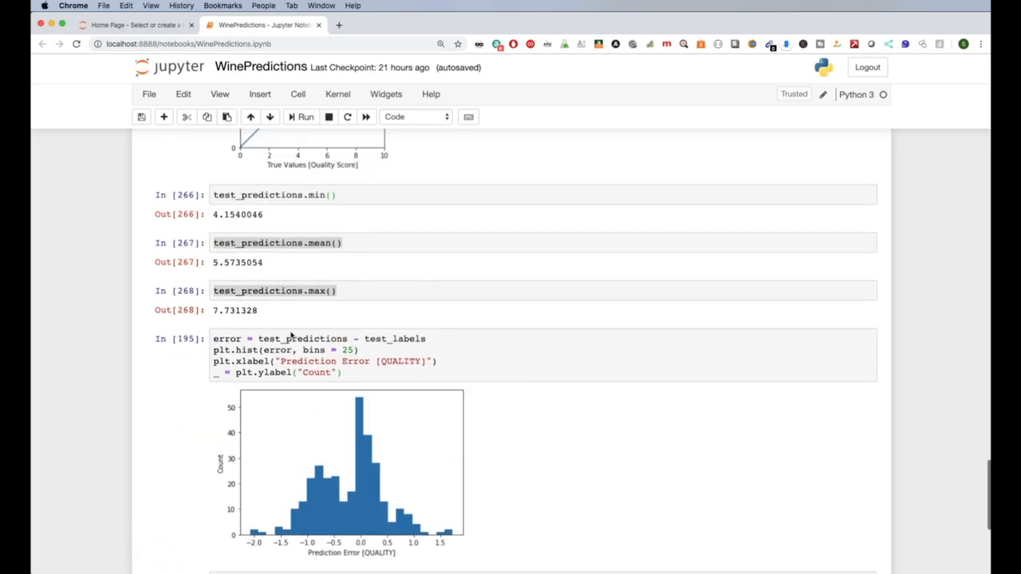
scroll("up", 3)
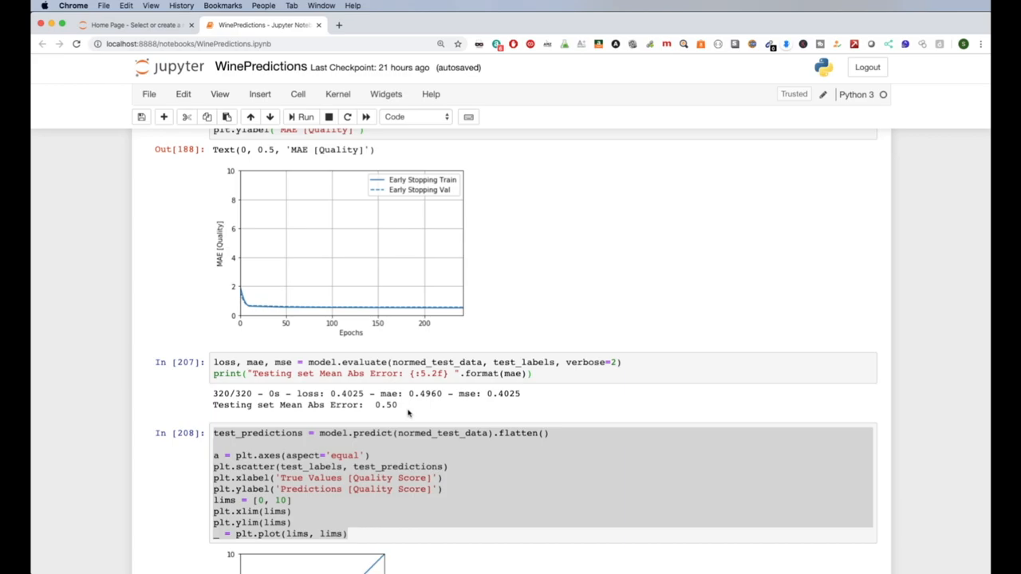
scroll("down", 3)
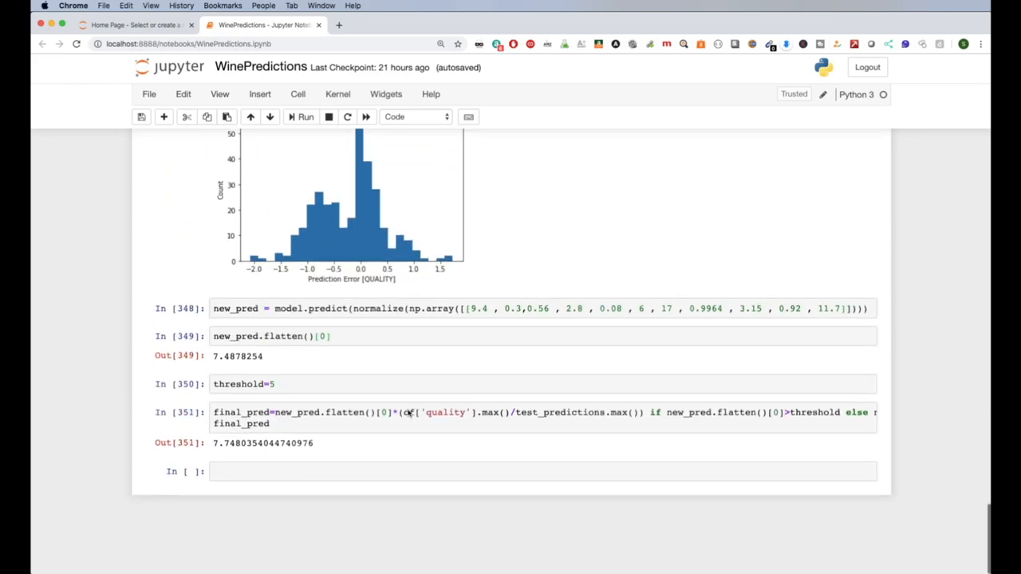
scroll("up", 3)
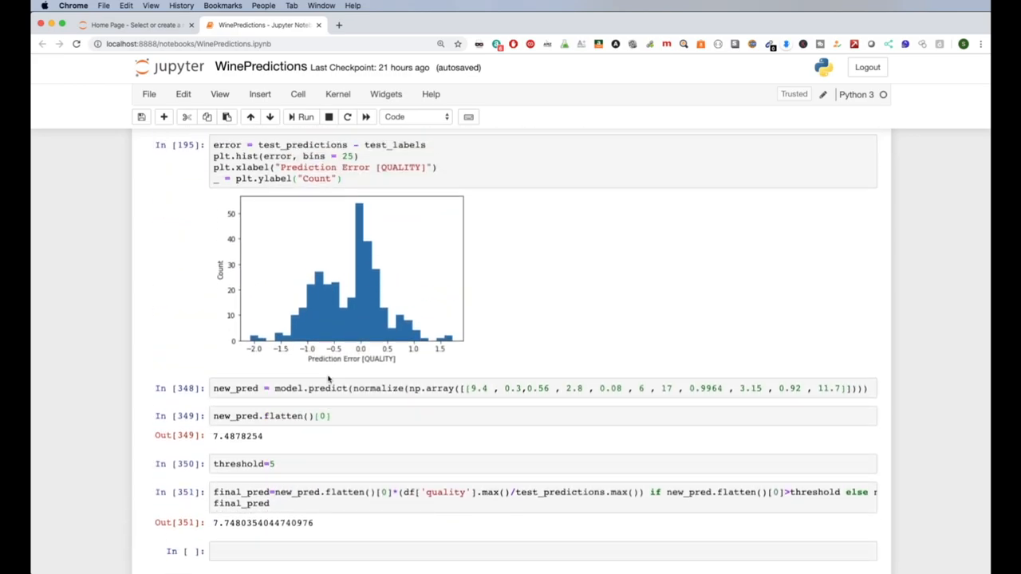
scroll("down", 3)
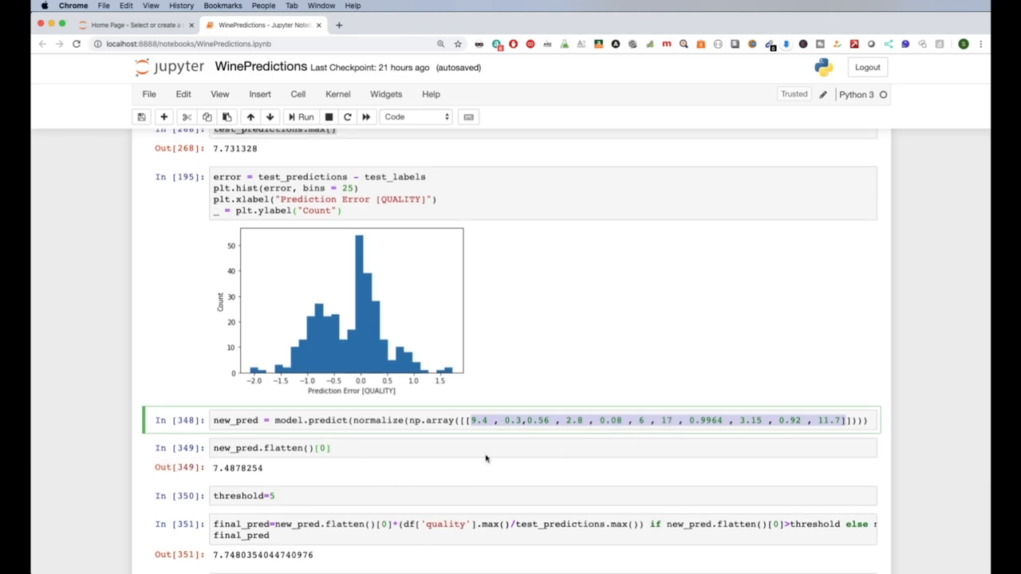
mouse_move(938, 552)
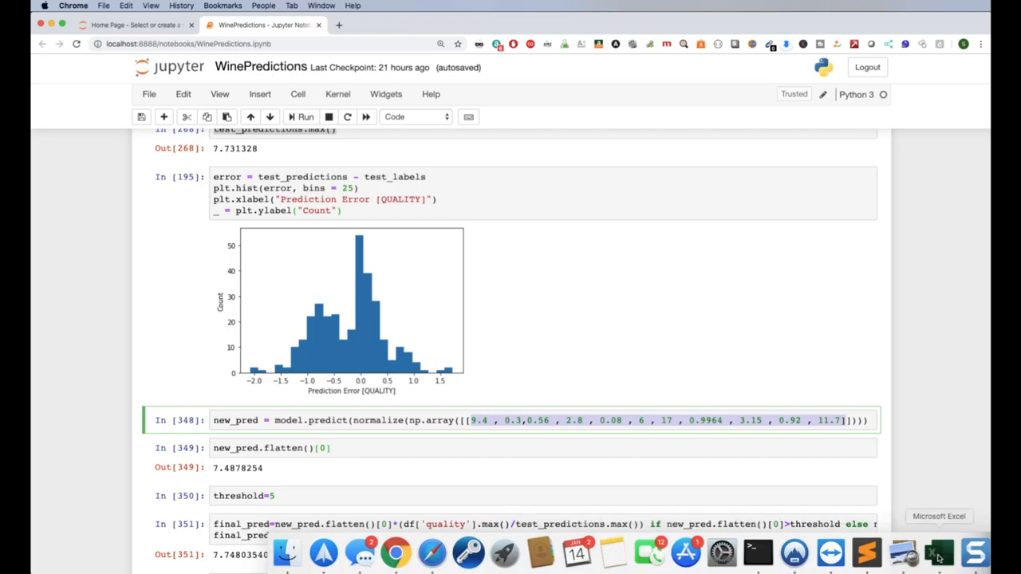
- Unhide the comma-joined feature column in the wine spreadsheet and locate a sample row to copy
left_click(938, 552)
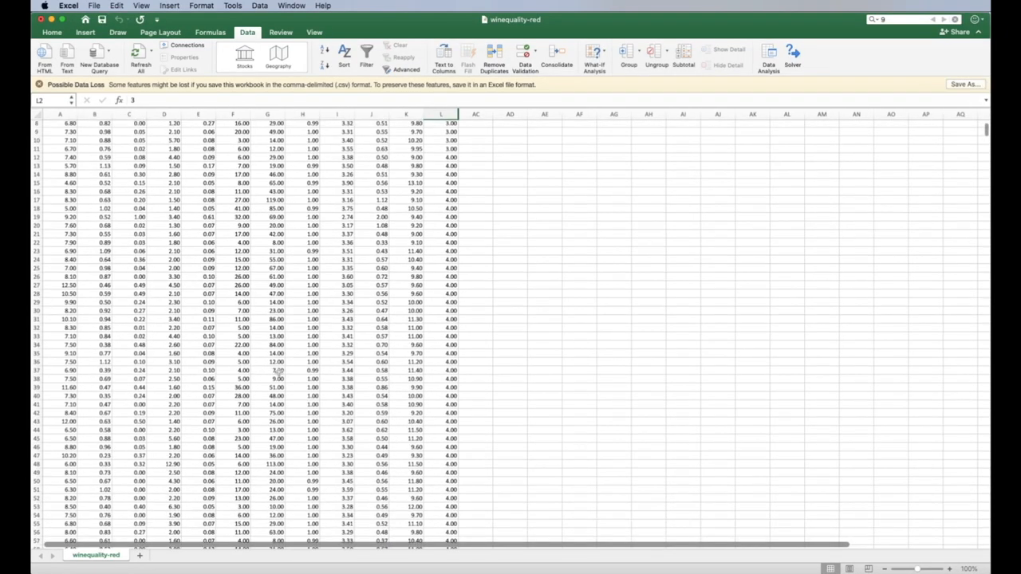
scroll("down", 3)
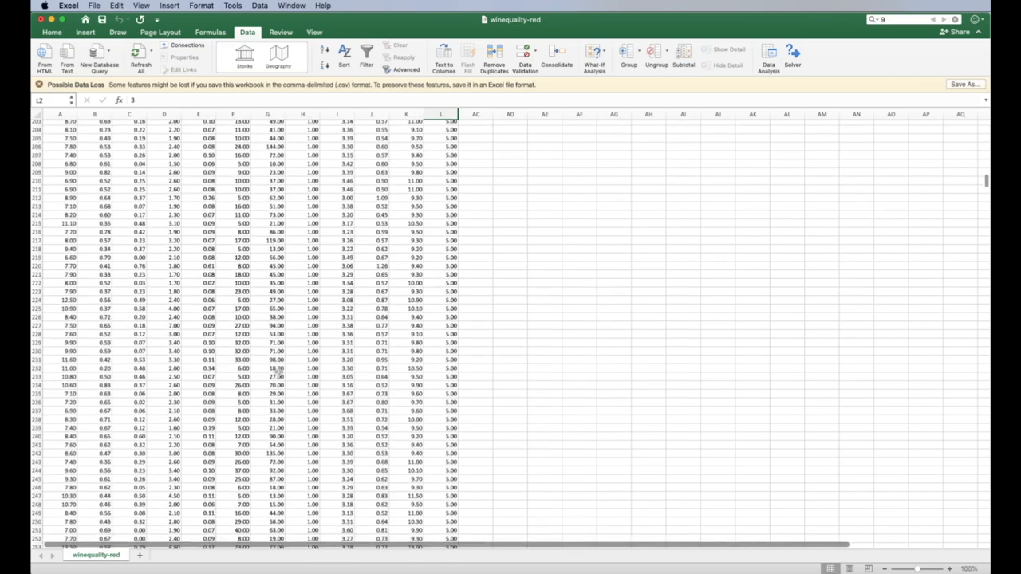
scroll("down", 3)
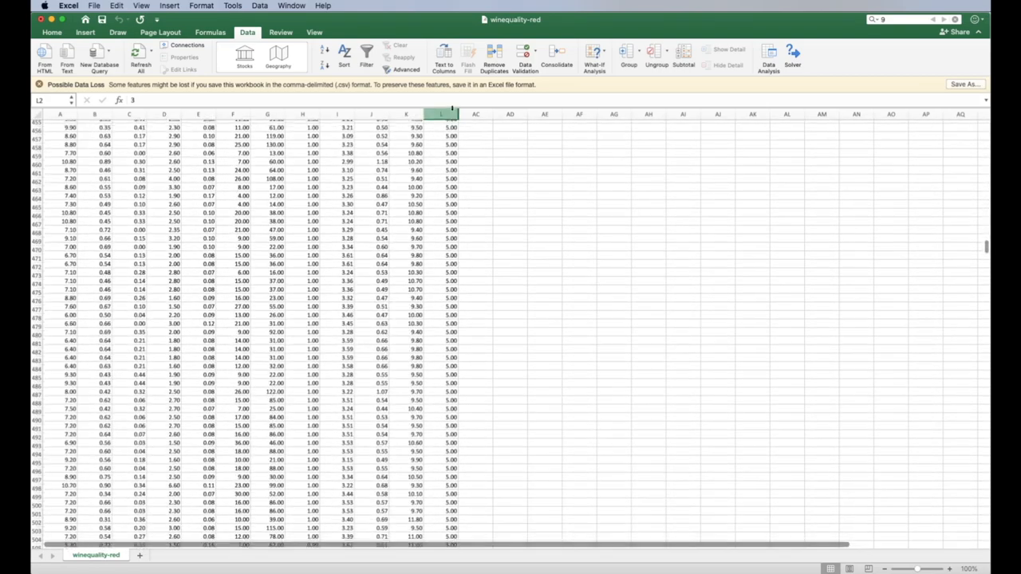
right_click(440, 115)
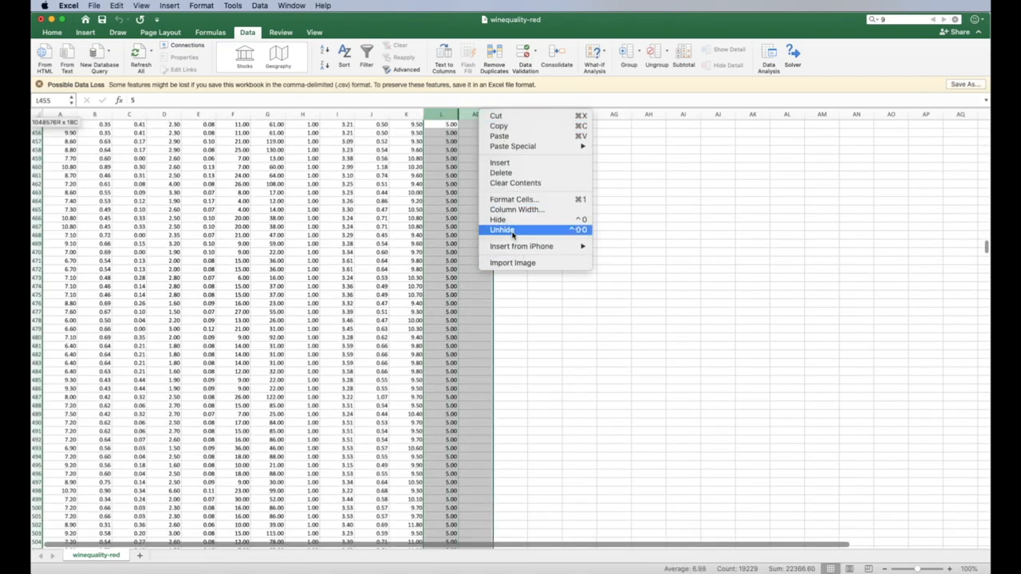
left_click(502, 230)
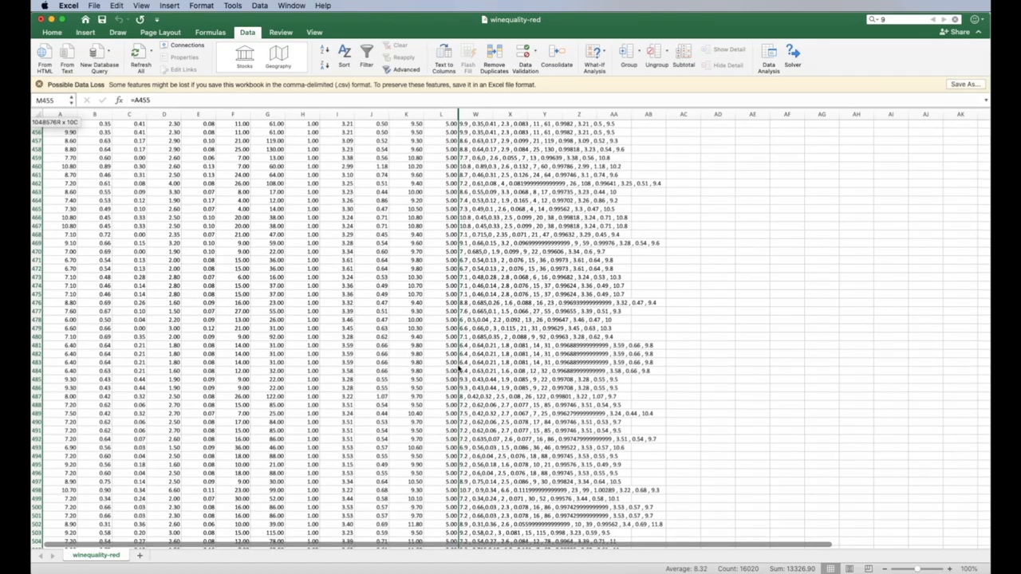
scroll("down", 3)
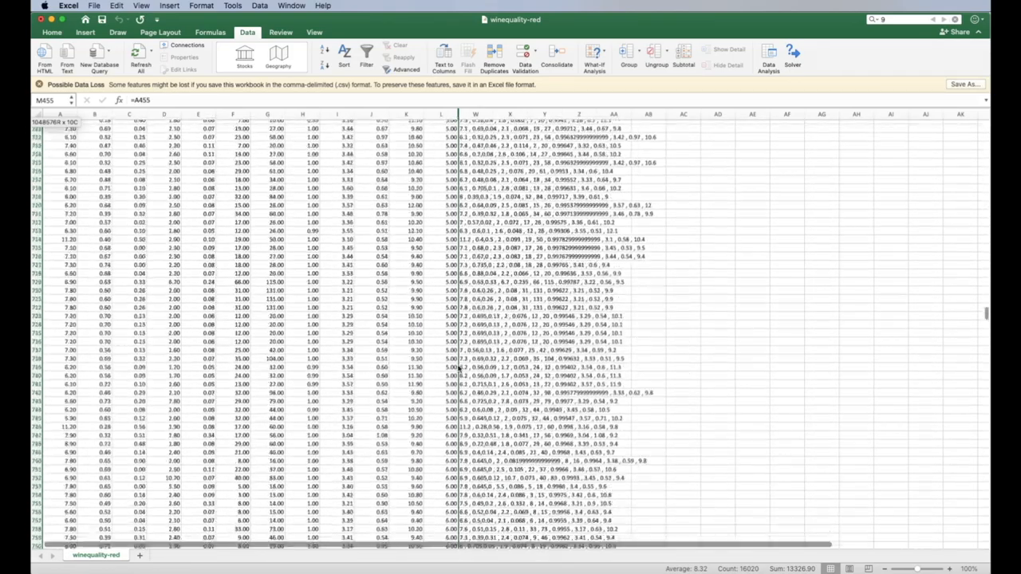
scroll("down", 3)
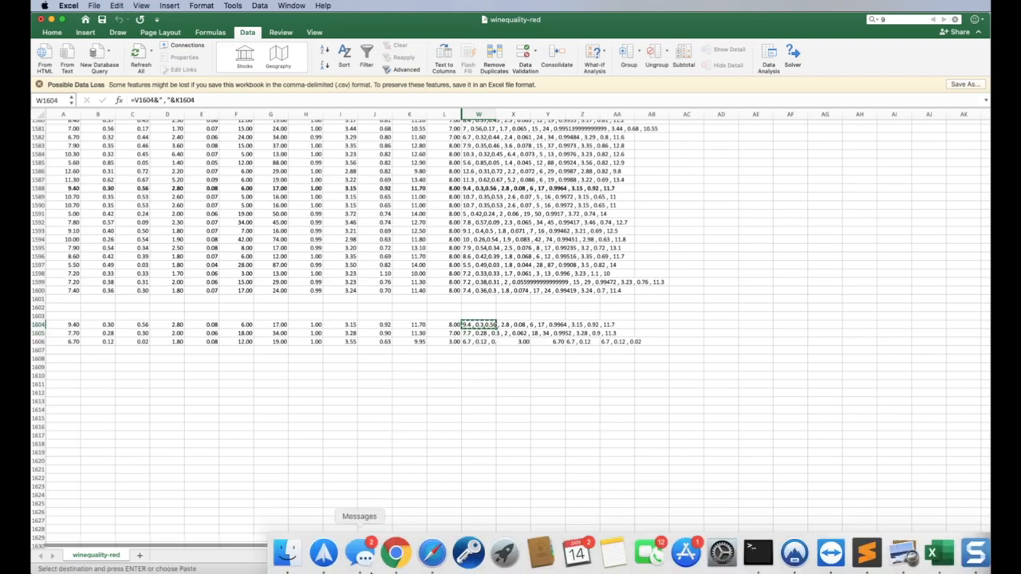
- Replace the predict cell's feature array with pasted spreadsheet rows, yielding quality 6.122023
left_click(394, 552)
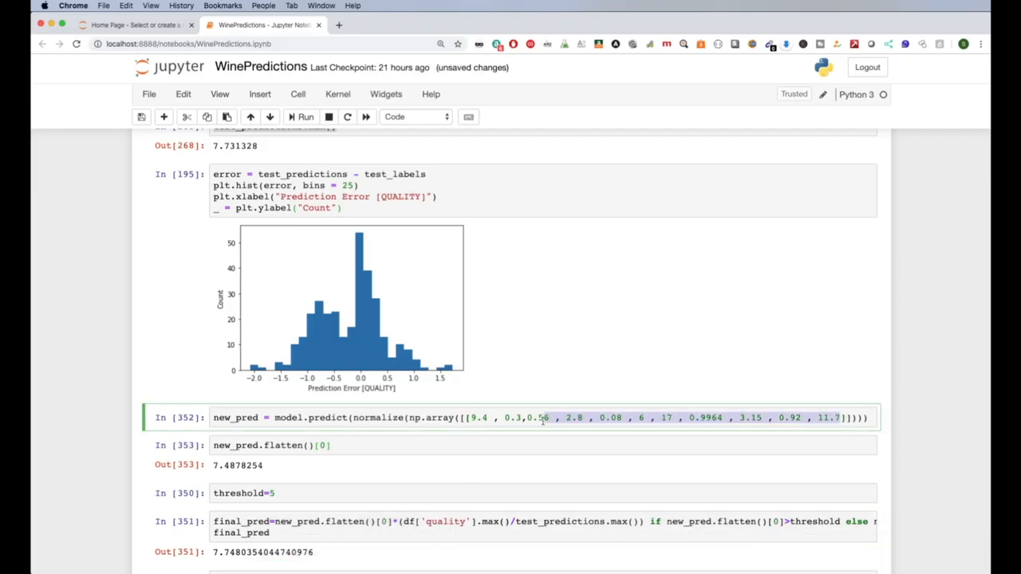
left_click(304, 116)
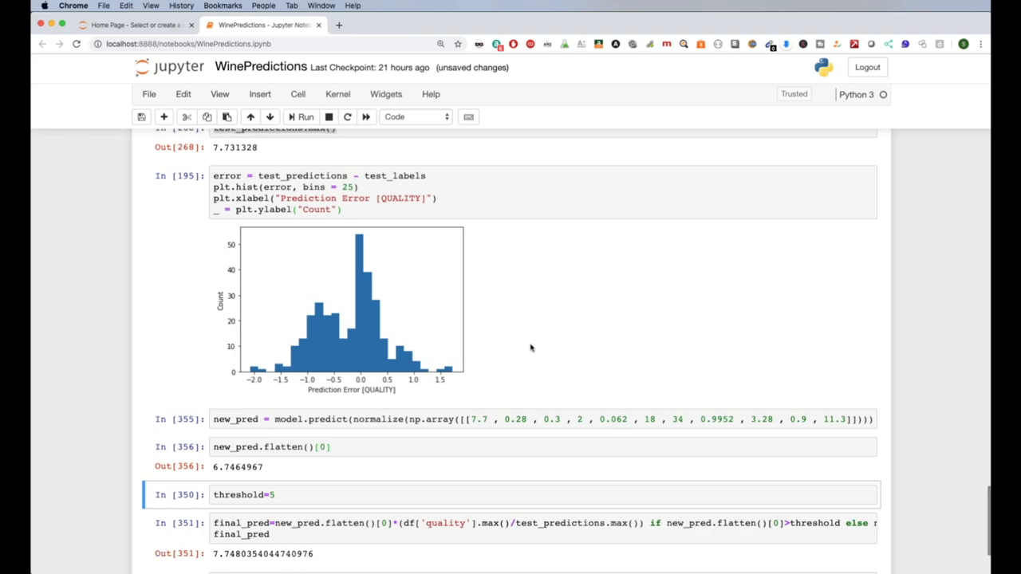
mouse_move(941, 551)
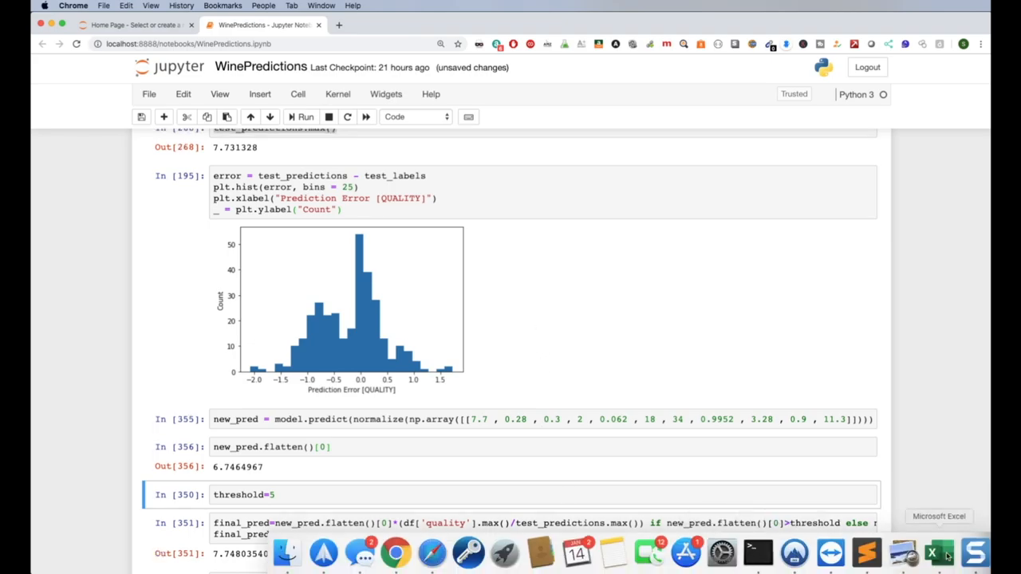
left_click(929, 552)
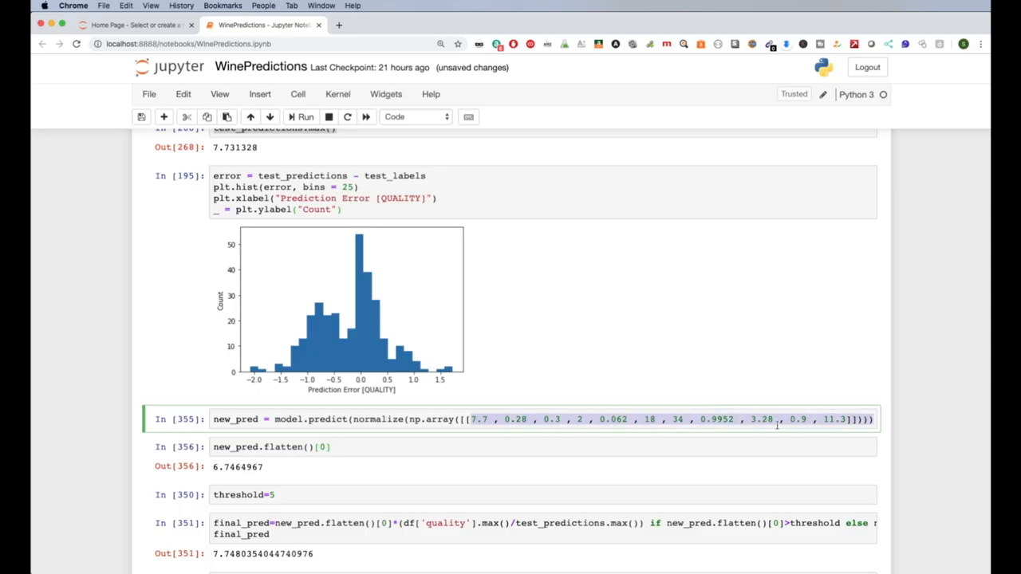
left_click(304, 116)
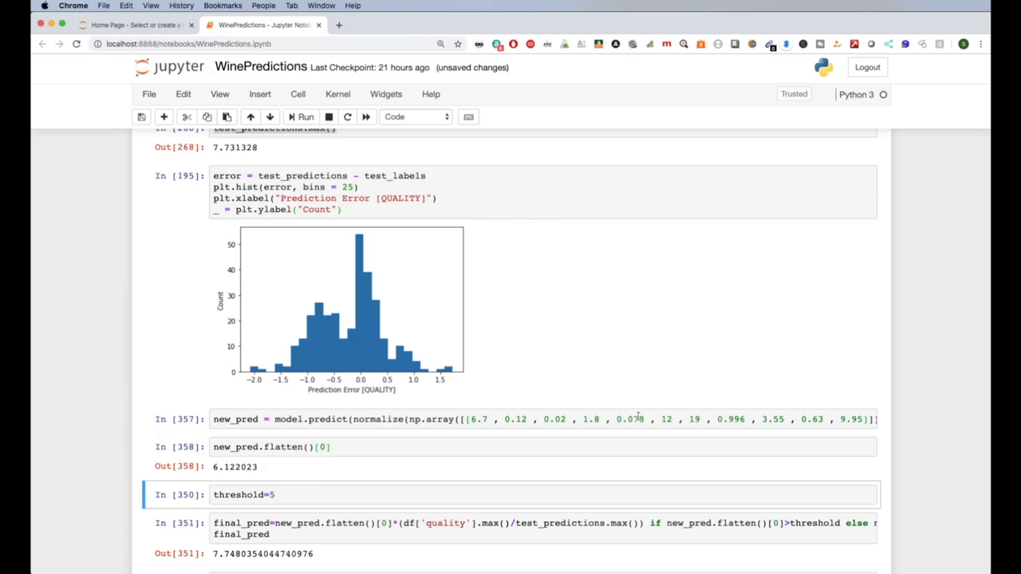
- Scroll to the predict cell for another pasted sample row, which returns 3.682913
scroll("up", 3)
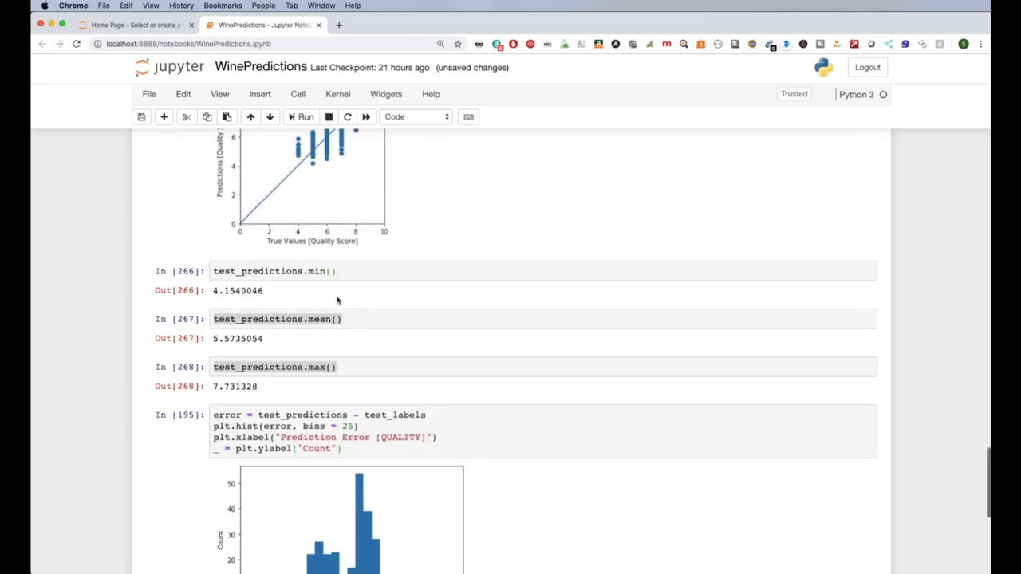
scroll("up", 3)
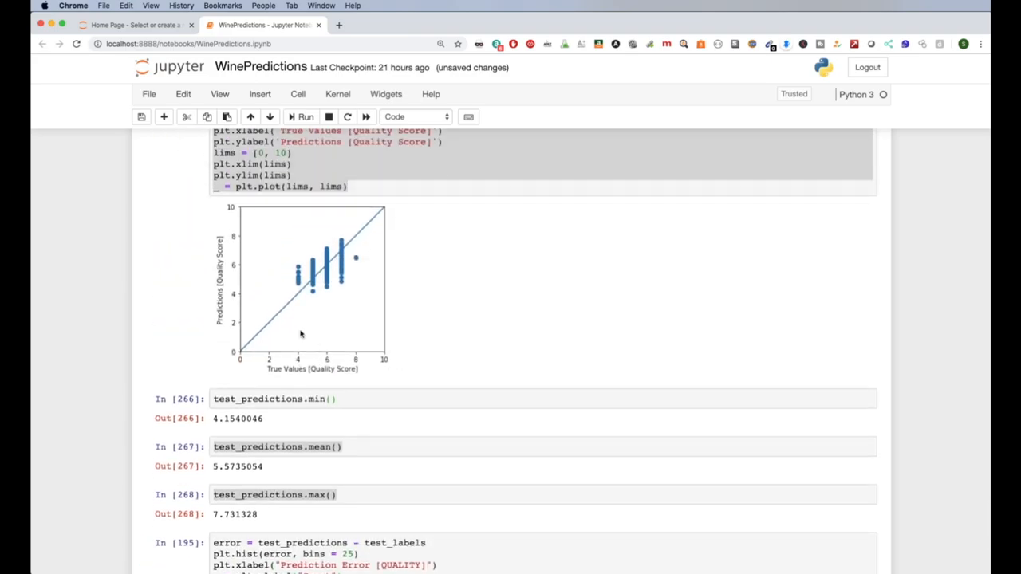
scroll("down", 3)
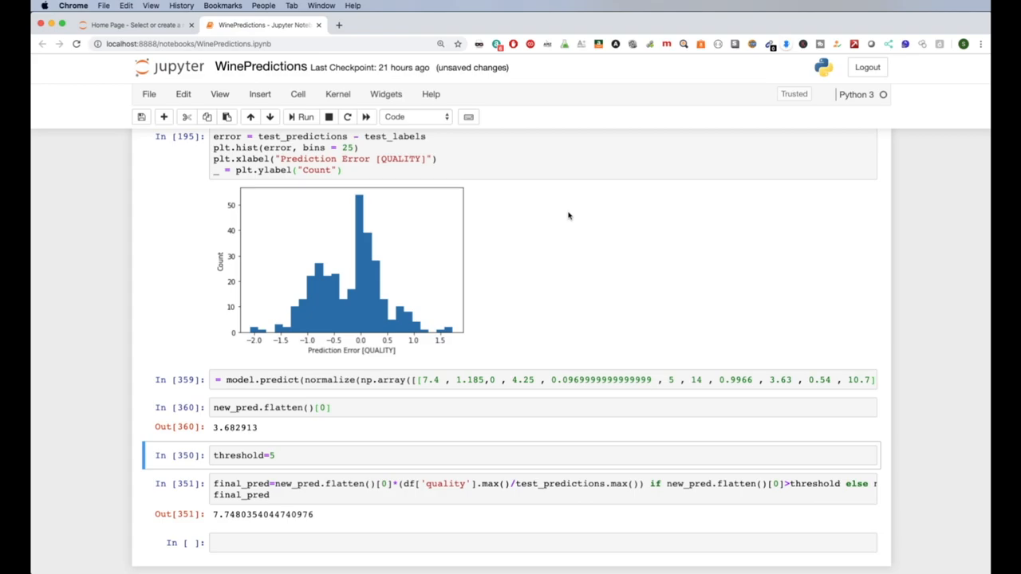
mouse_move(470, 246)
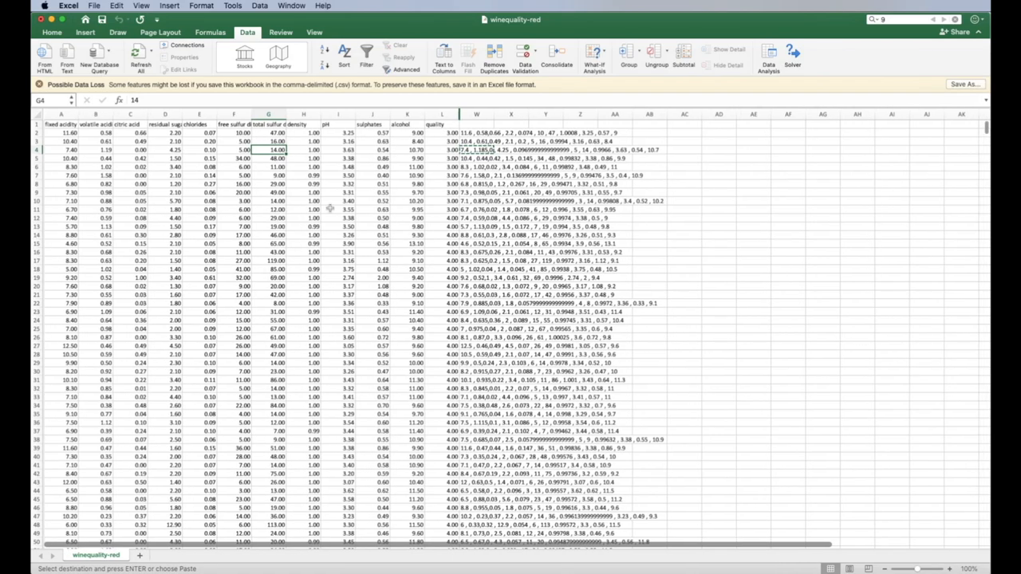
left_click(396, 552)
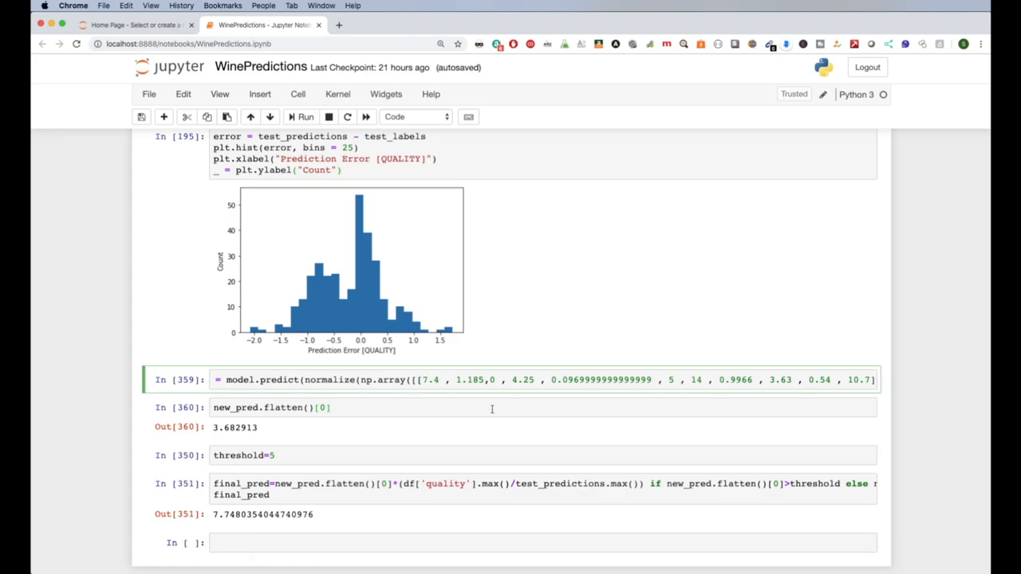
scroll("down", 3)
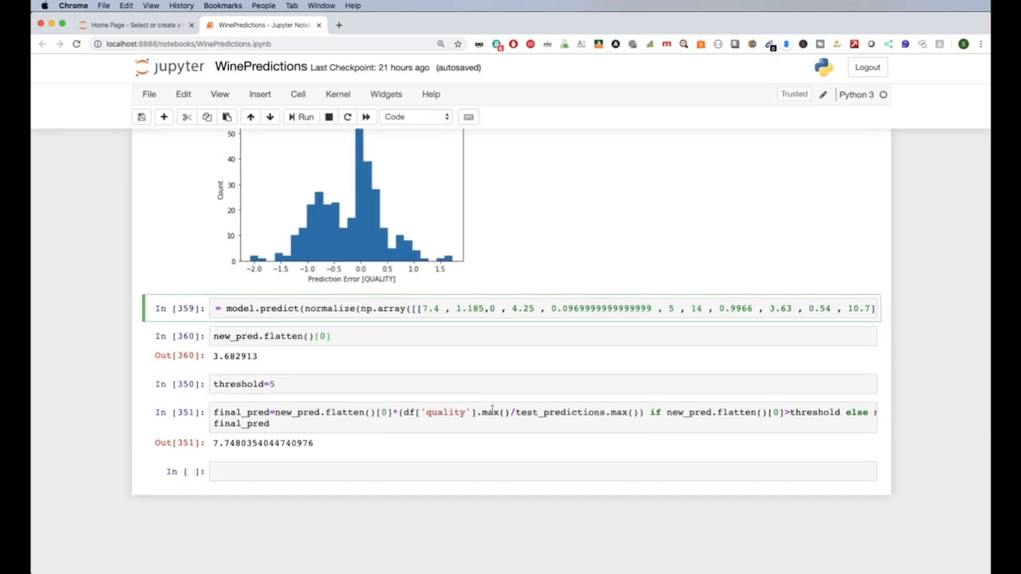